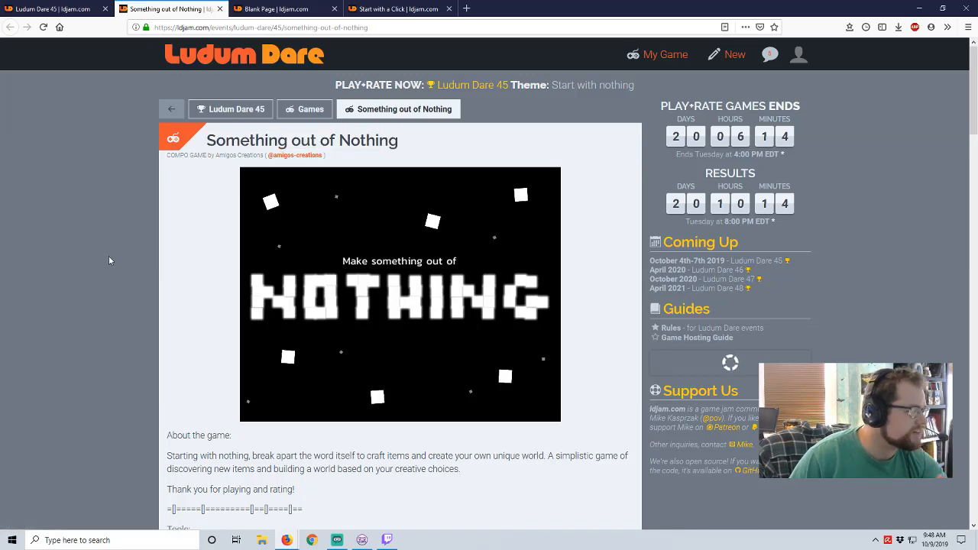
Step: Scroll the Something out of Nothing entry page down to its Downloads and Links
scroll(down, 3)
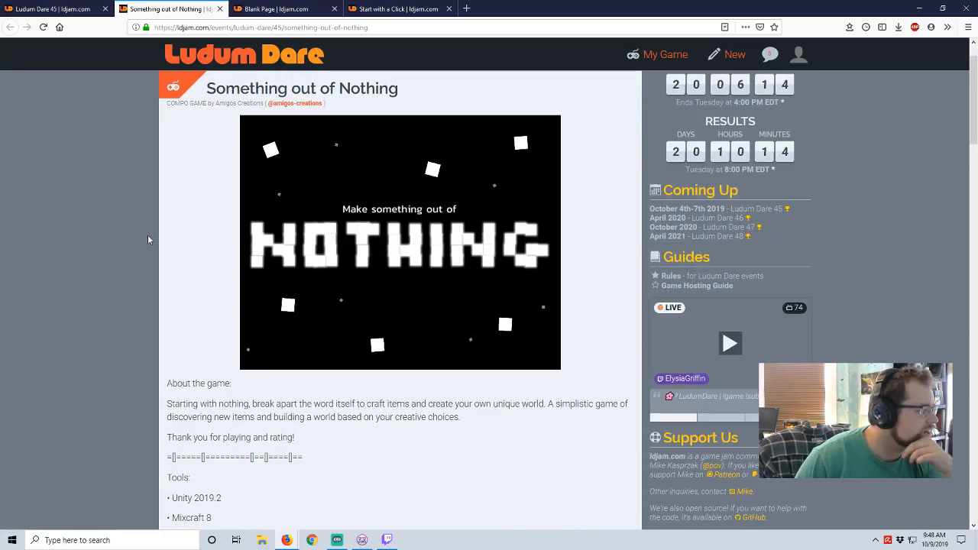
scroll(down, 3)
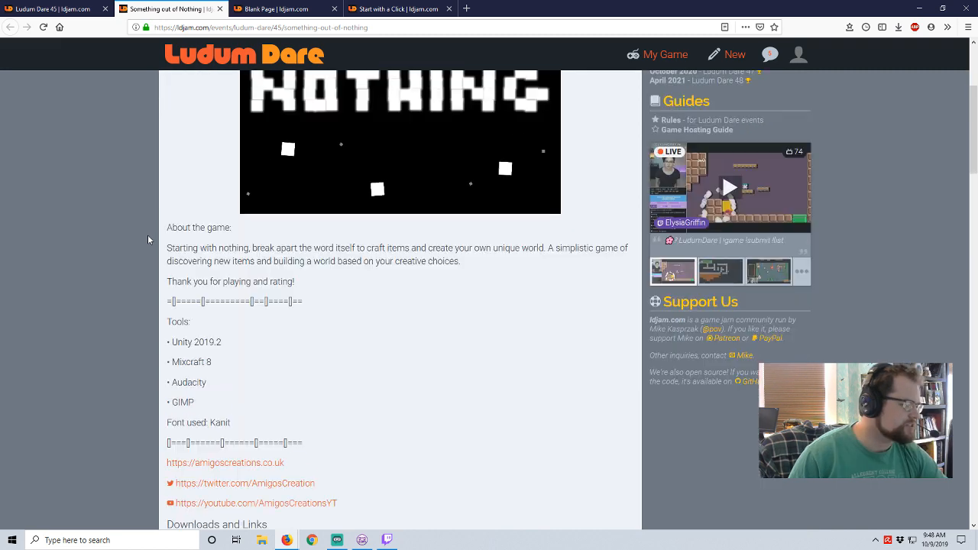
scroll(down, 3)
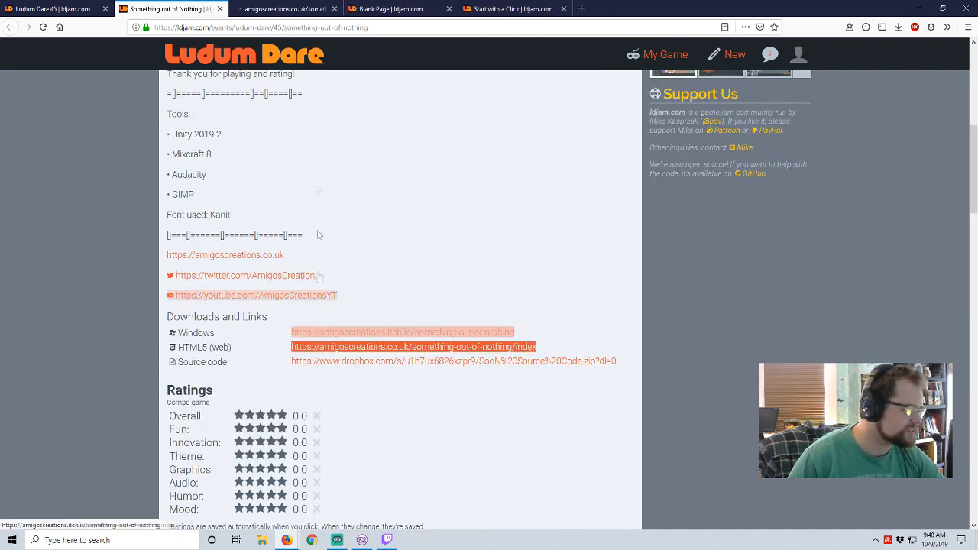
Step: Launch the HTML5 version and craft grass from title letters onto the grey world
click(412, 347)
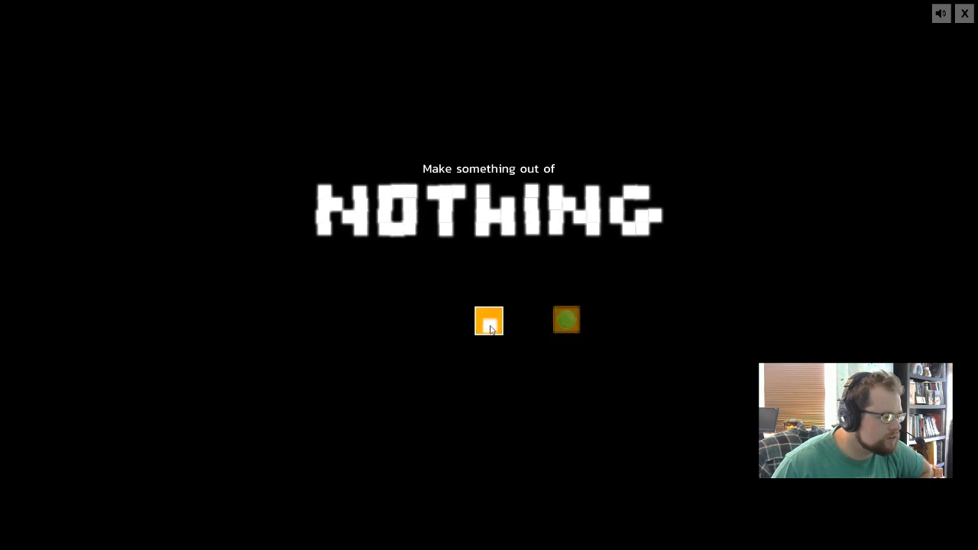
mouse_move(572, 321)
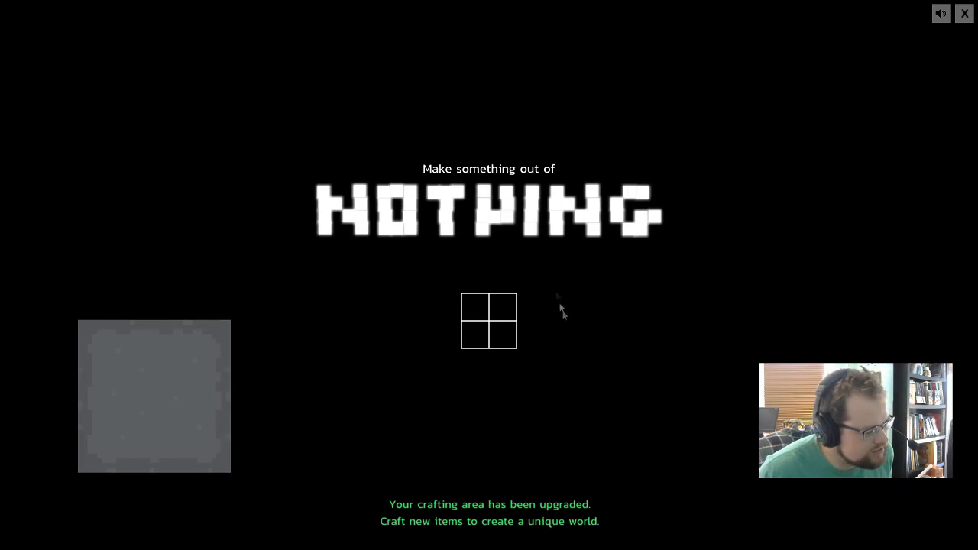
click(501, 309)
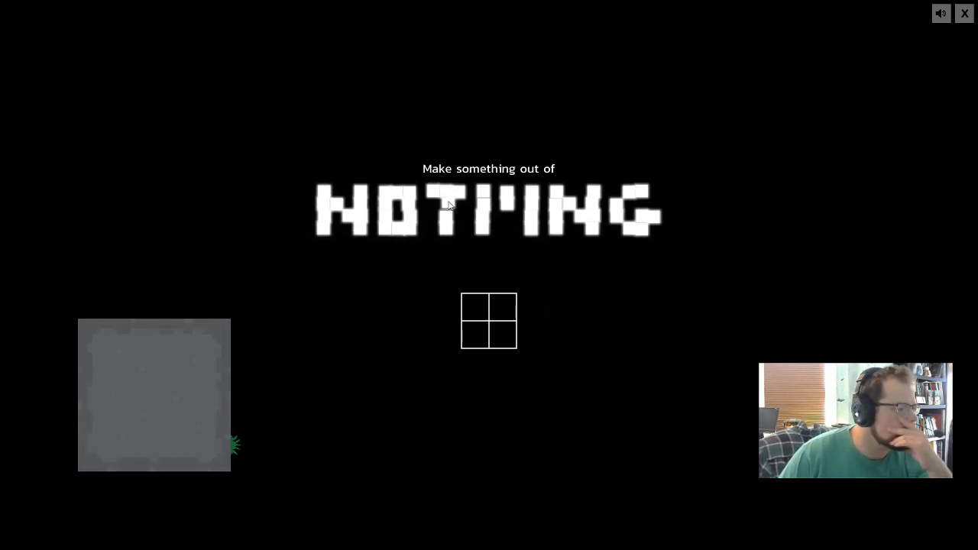
click(503, 333)
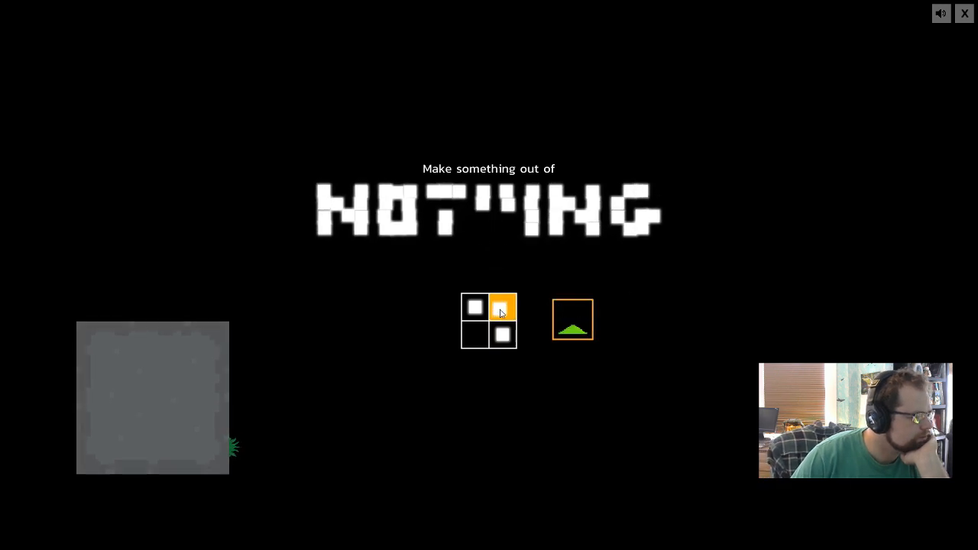
Step: Craft the sun and a worm from letter pieces and drop them onto the world
click(474, 334)
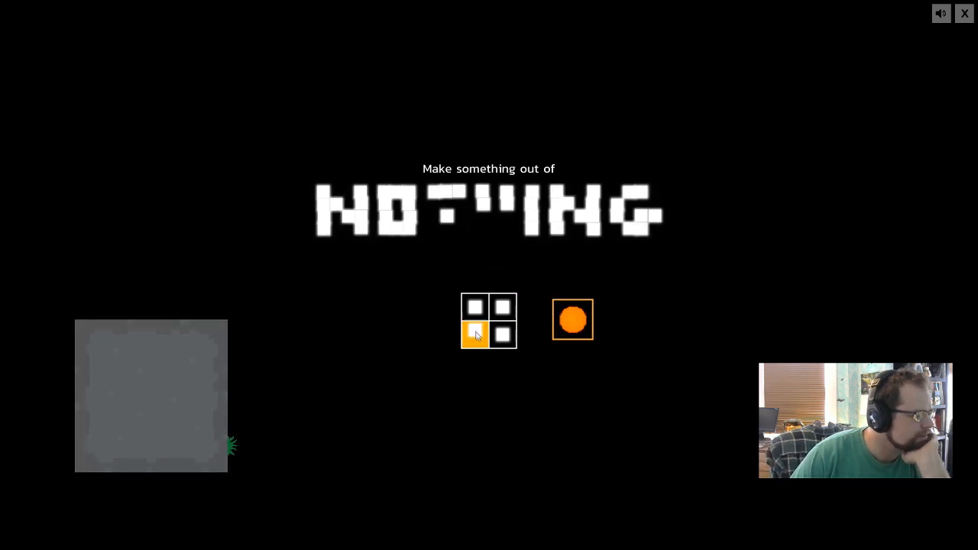
drag(573, 320, 253, 271)
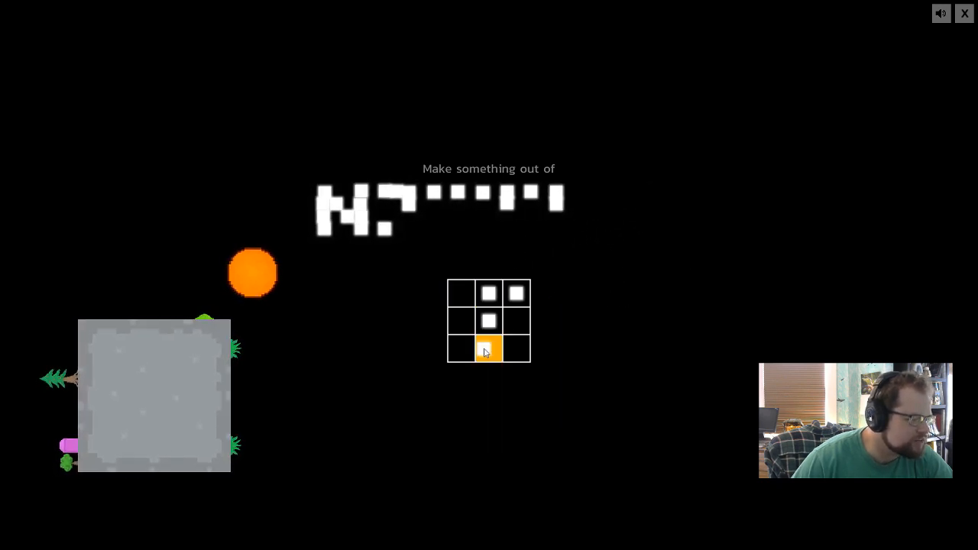
click(489, 349)
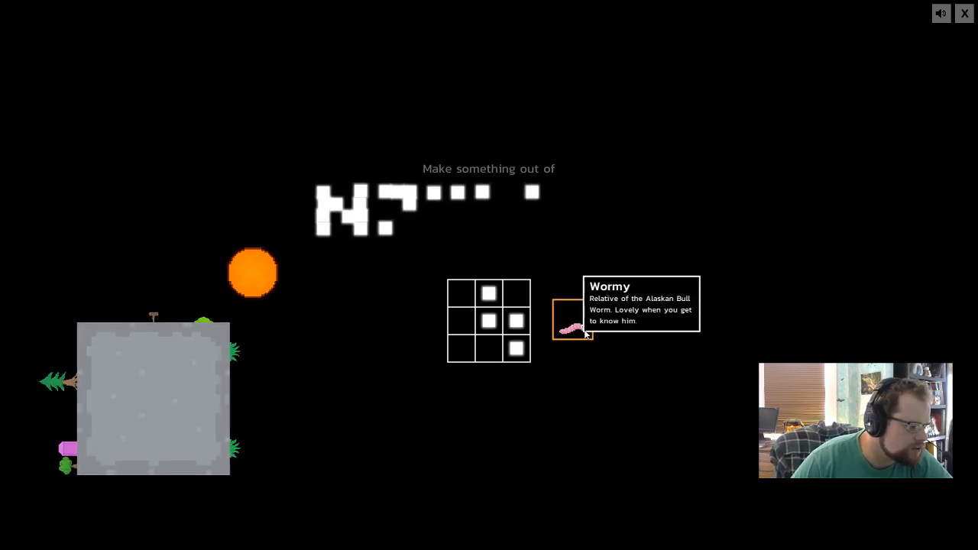
drag(568, 321, 89, 474)
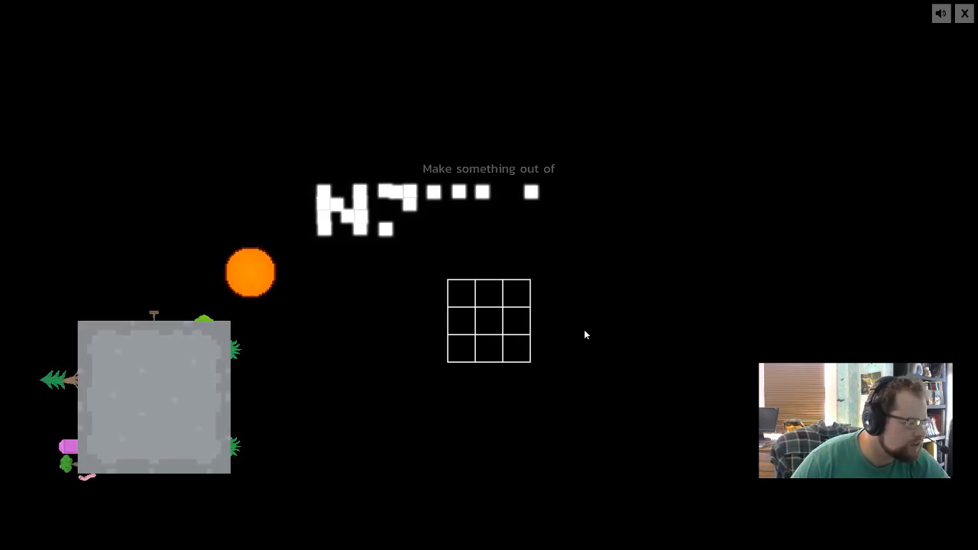
Step: Arrange the remaining title pieces into new patterns in the 3×3 crafting grid
click(461, 322)
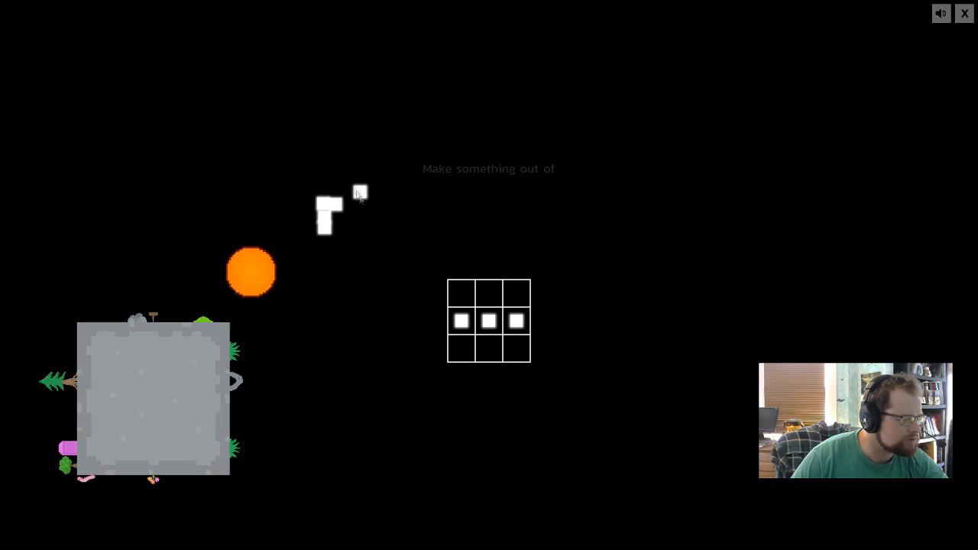
drag(359, 191, 489, 294)
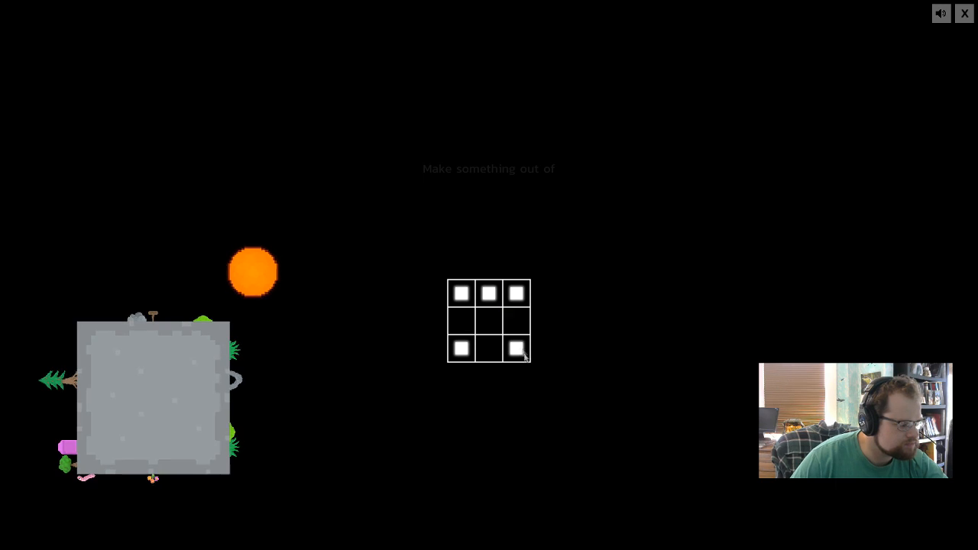
drag(515, 349, 488, 321)
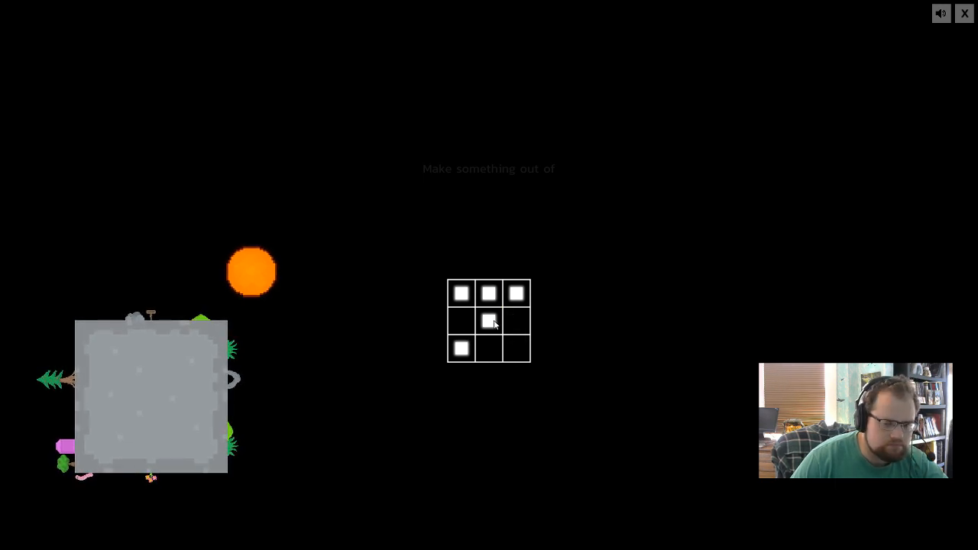
click(462, 321)
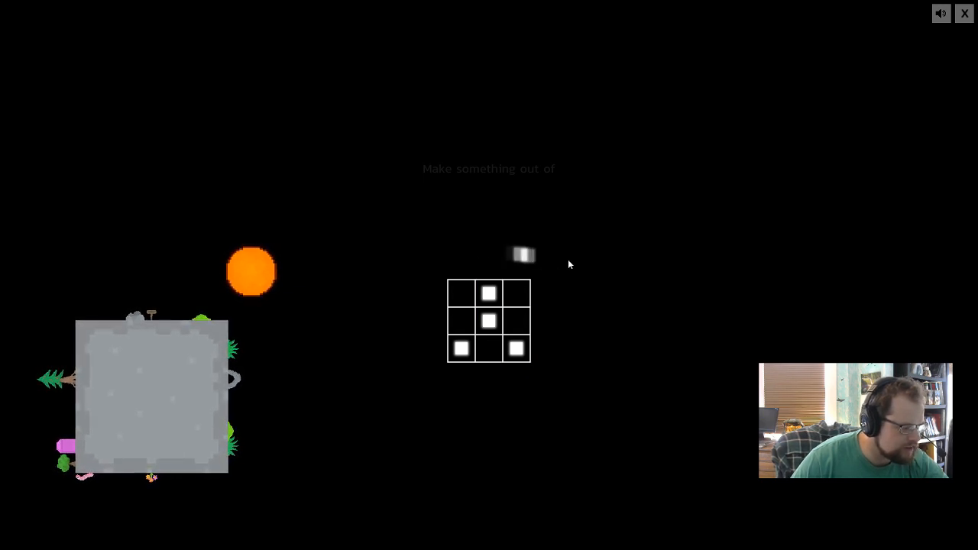
click(489, 294)
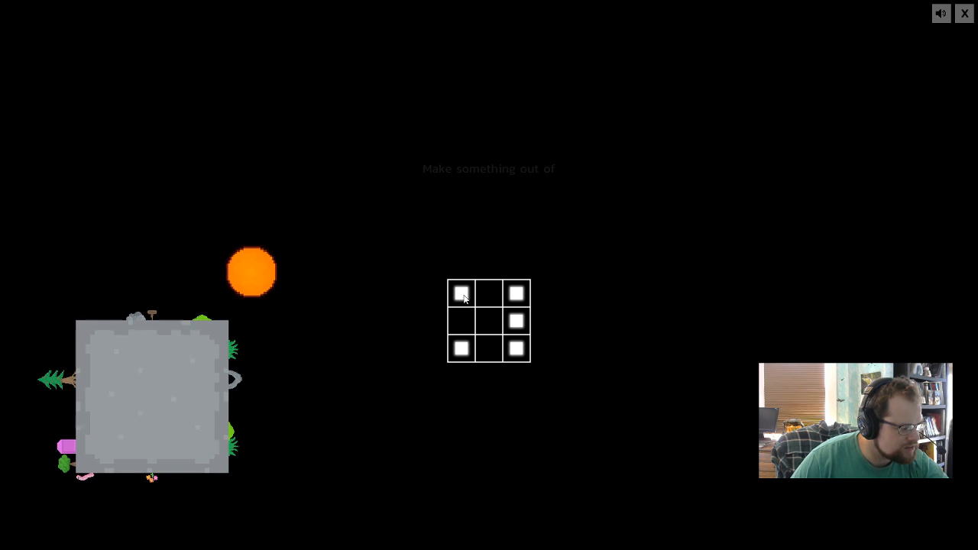
click(462, 294)
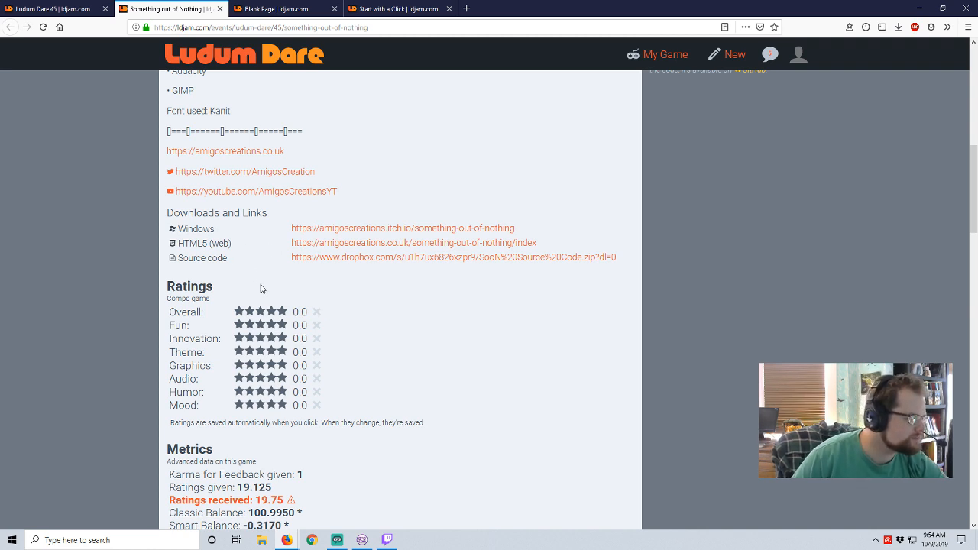
Step: Rate Fun 3.5 stars and Innovation 3.5 stars on the entry
click(259, 324)
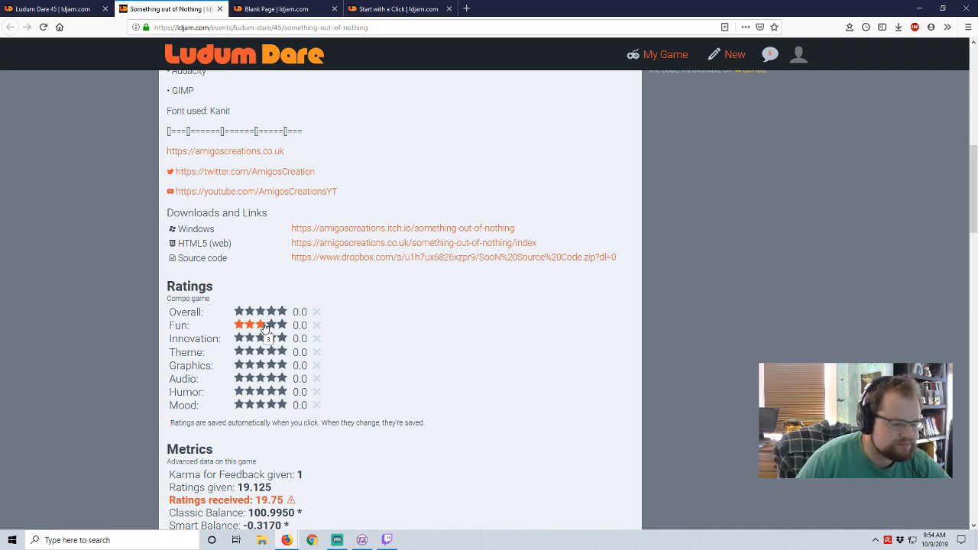
click(272, 325)
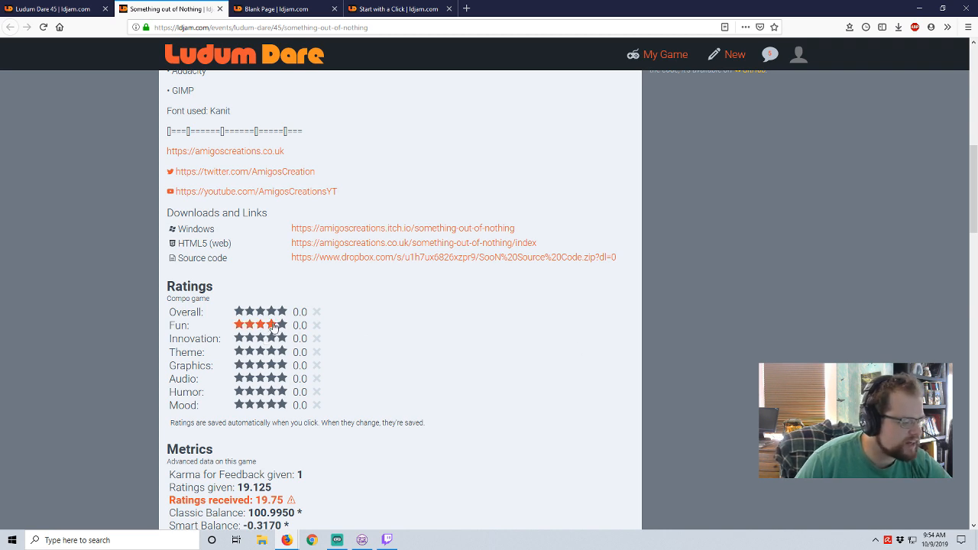
click(272, 324)
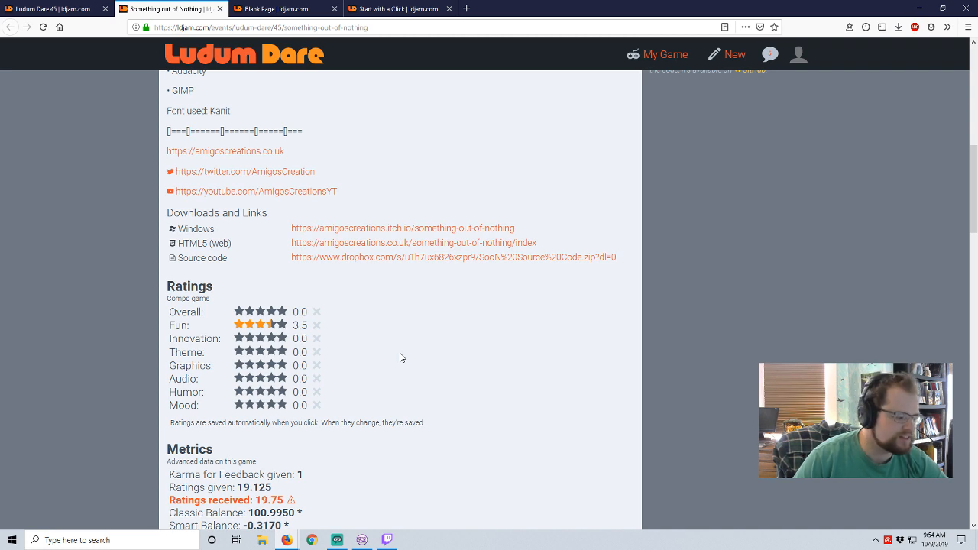
click(266, 340)
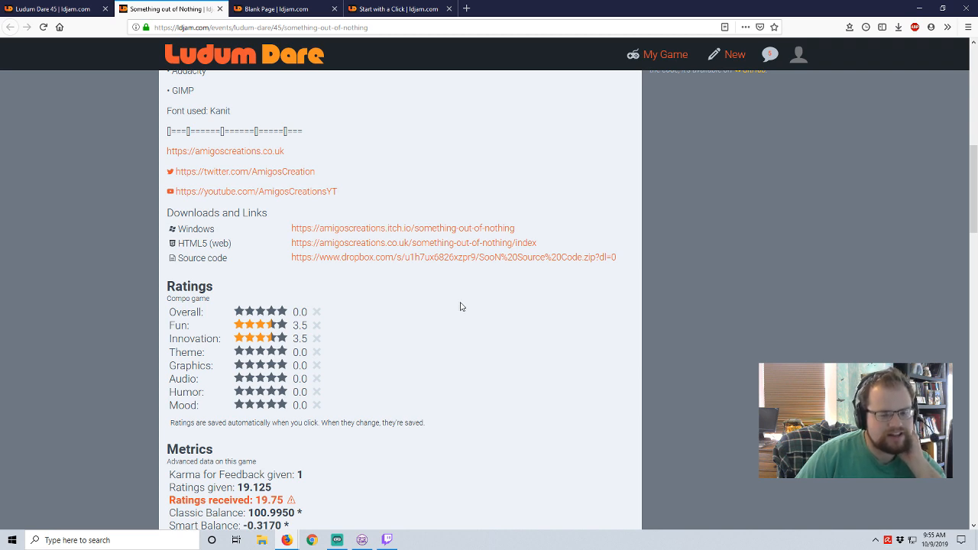
mouse_move(451, 297)
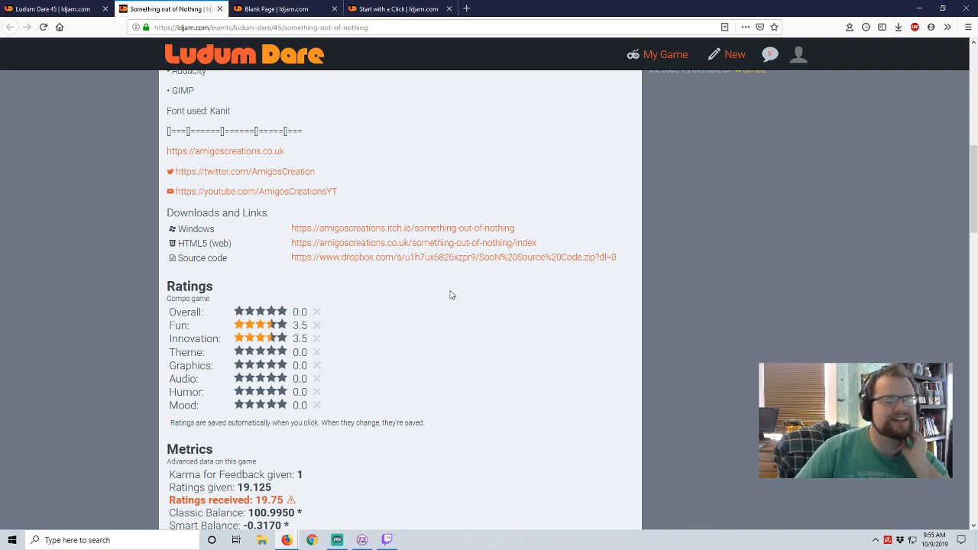
Step: Rate Theme 3.5 stars and Graphics 2 stars
click(260, 352)
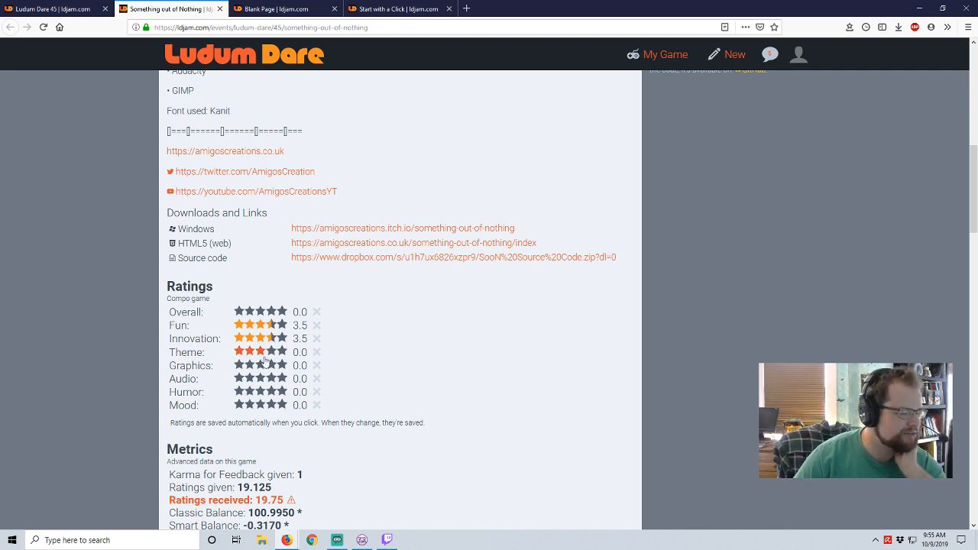
click(260, 351)
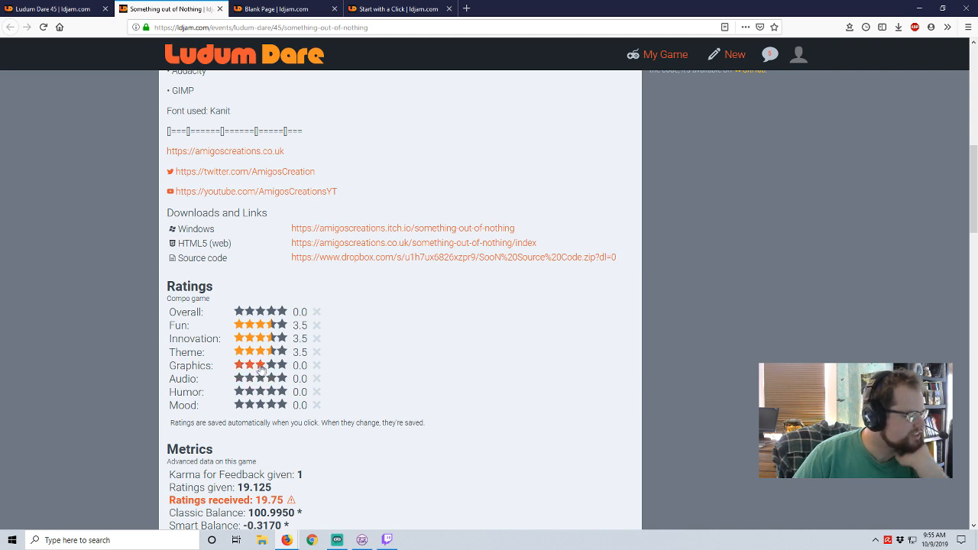
click(251, 366)
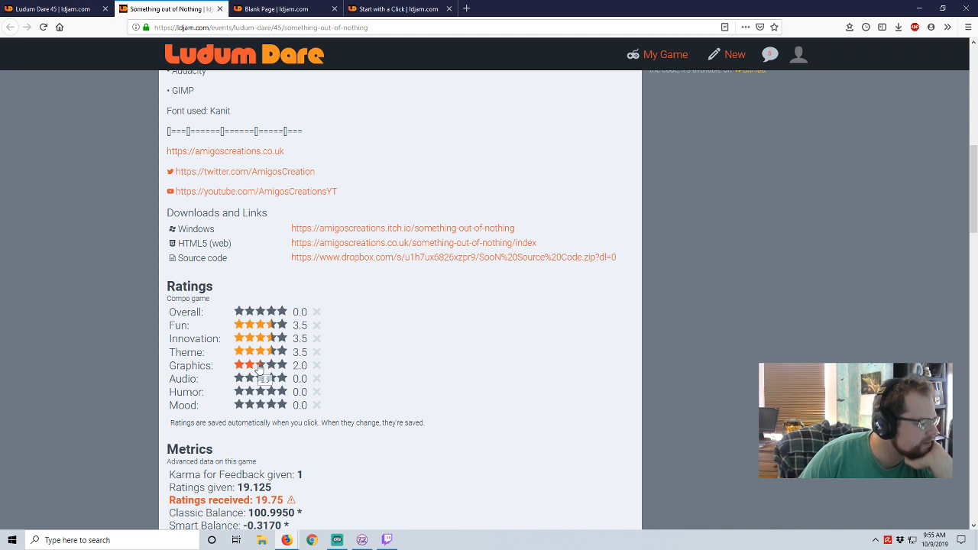
click(250, 365)
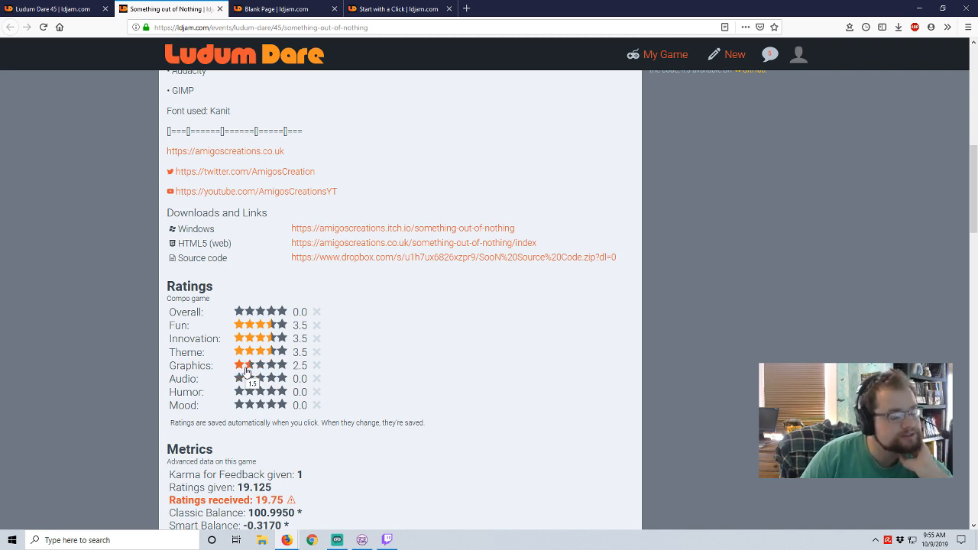
mouse_move(425, 365)
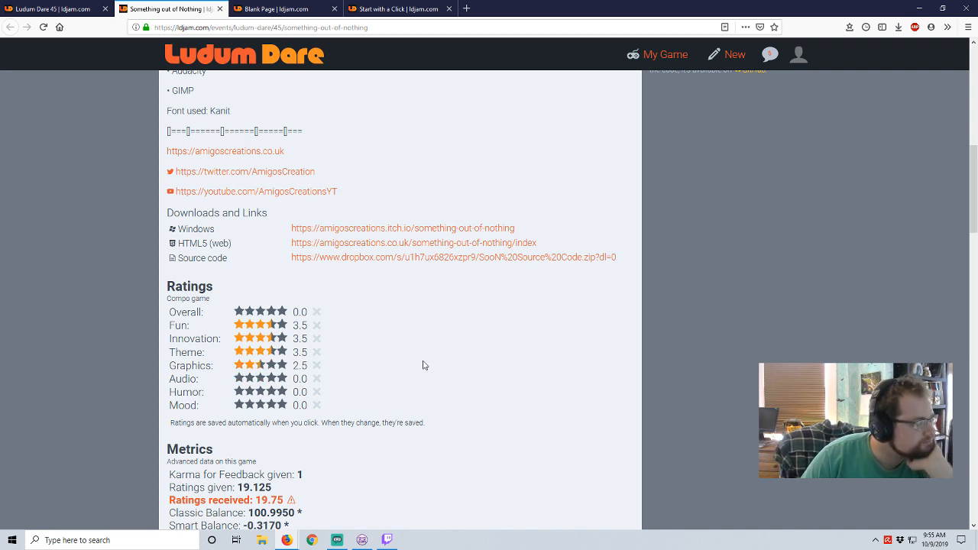
click(260, 364)
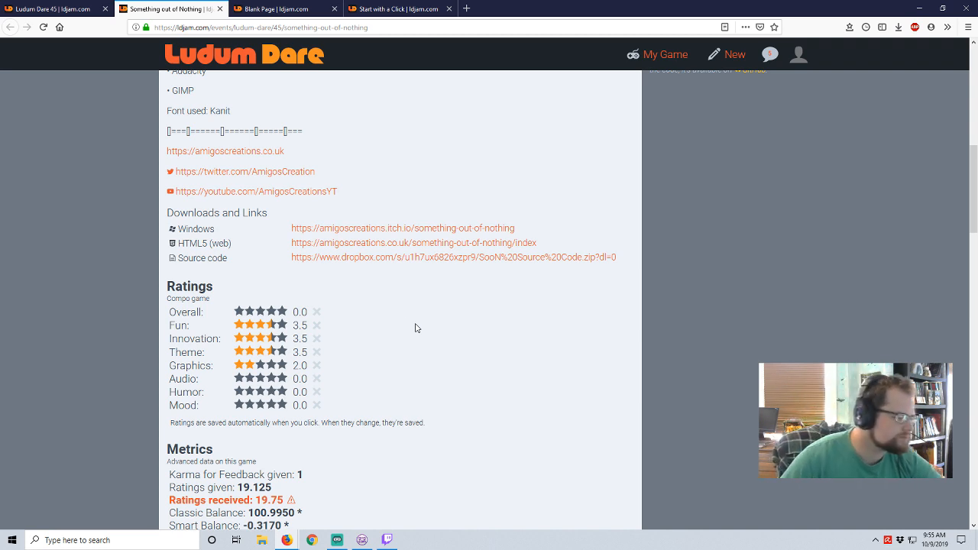
Step: Rate Audio 4, Humor 3, Mood 3 and Overall 3 stars
click(260, 379)
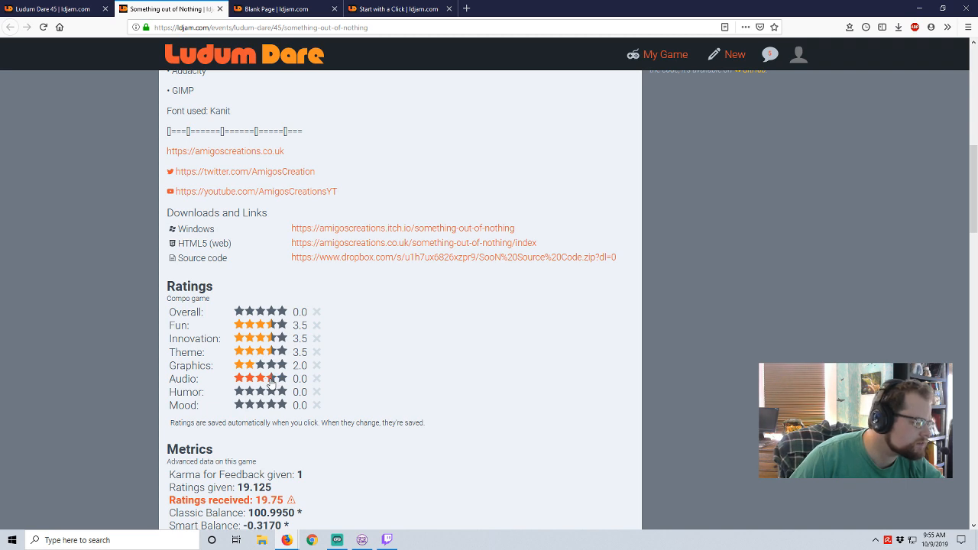
click(272, 379)
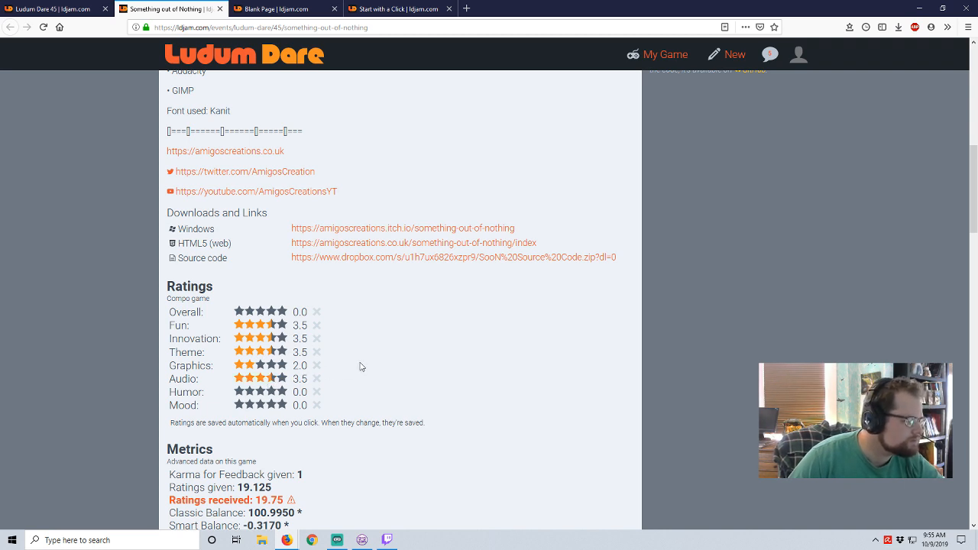
mouse_move(352, 364)
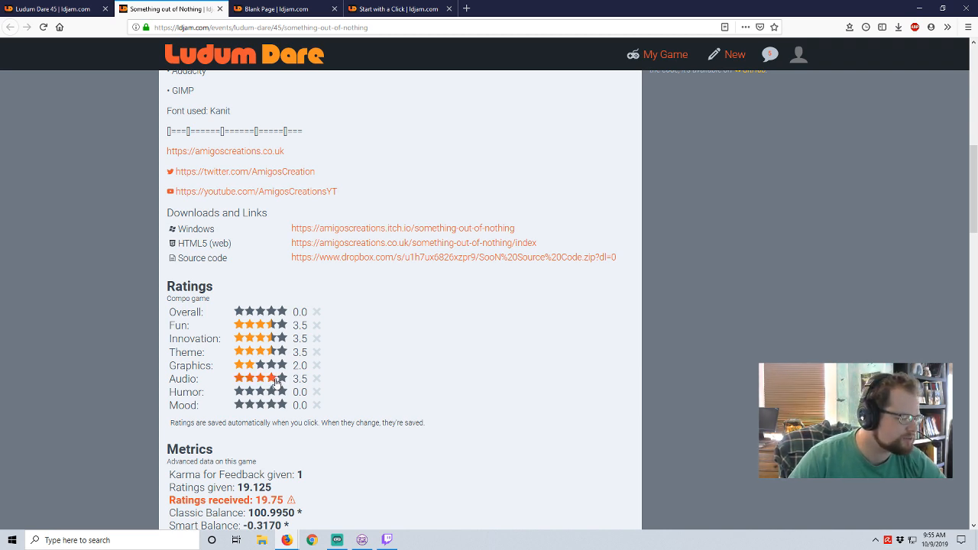
click(272, 379)
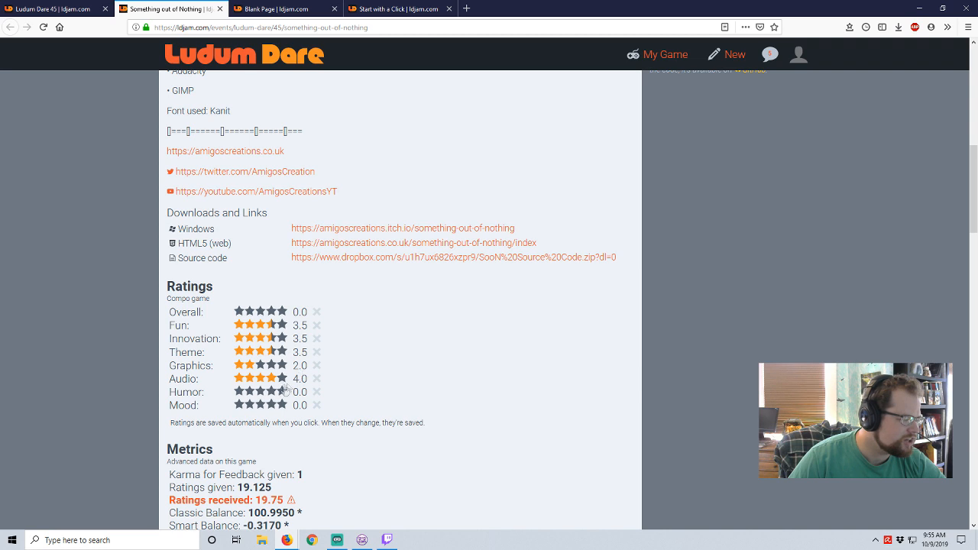
click(260, 391)
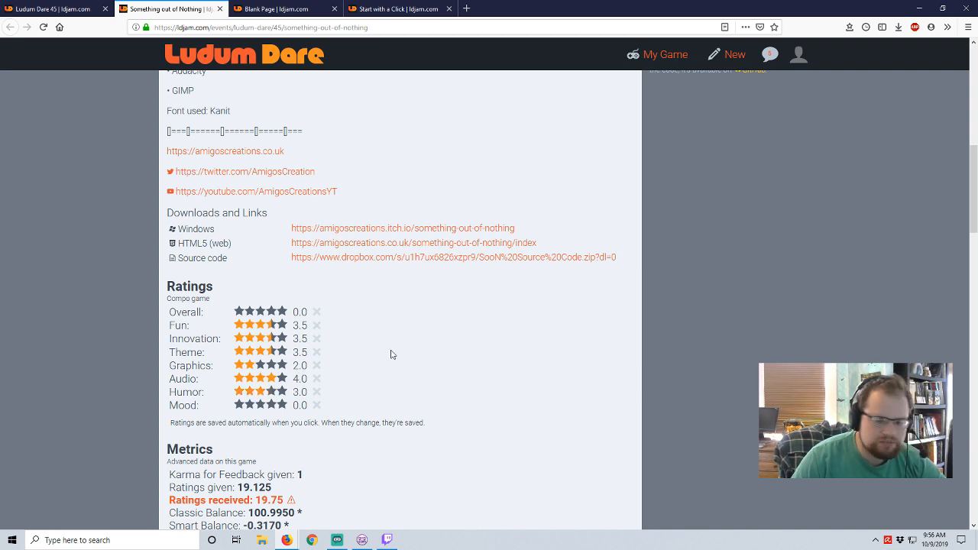
mouse_move(374, 367)
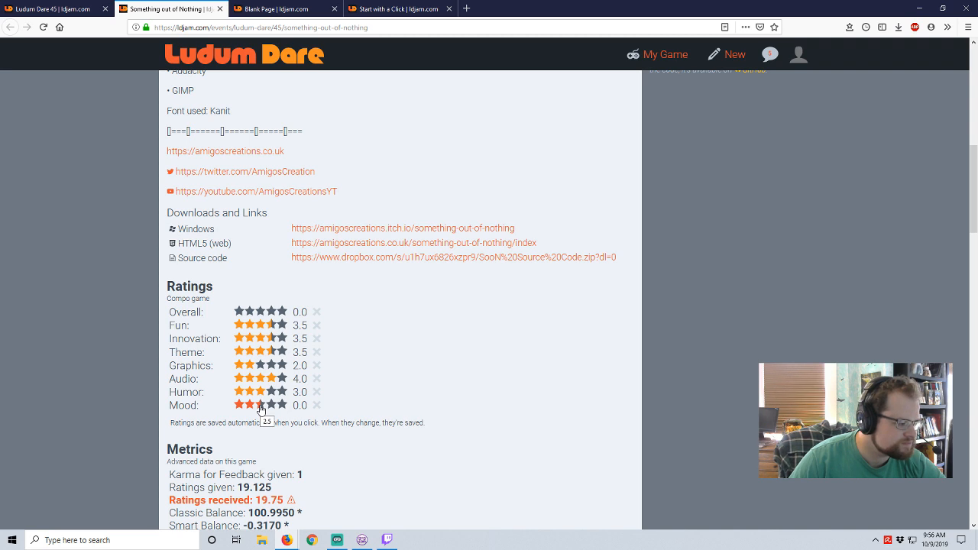
click(260, 405)
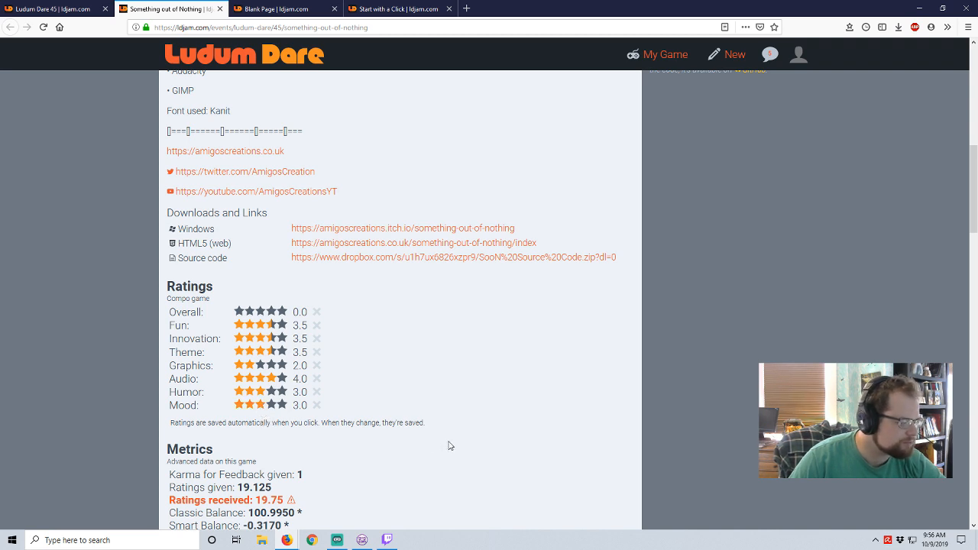
click(260, 312)
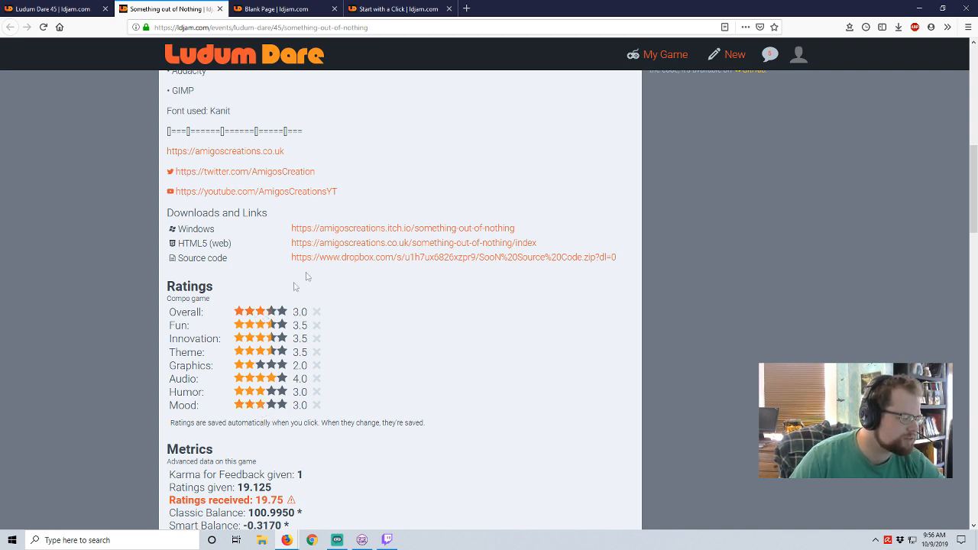
scroll(down, 3)
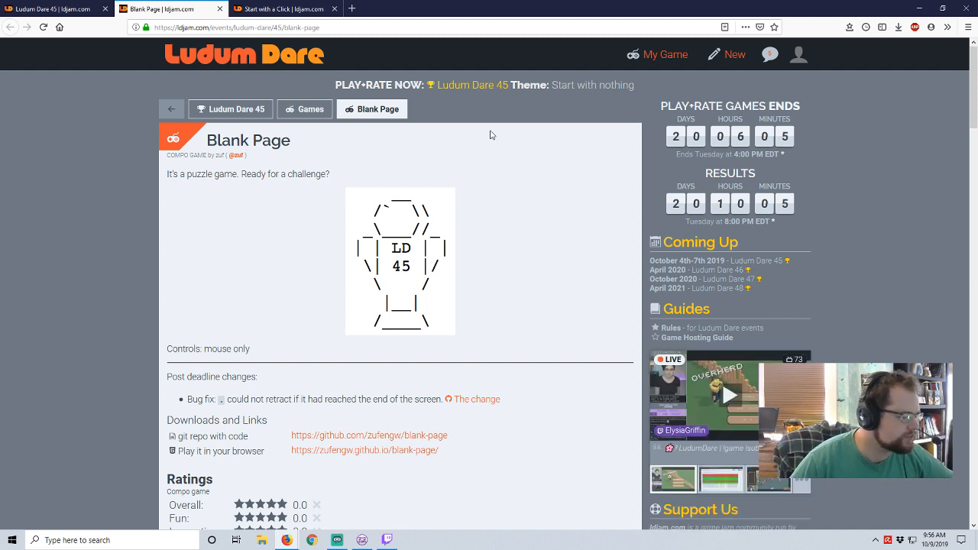
Step: Scroll the Blank Page entry down to its links and ratings
scroll(down, 3)
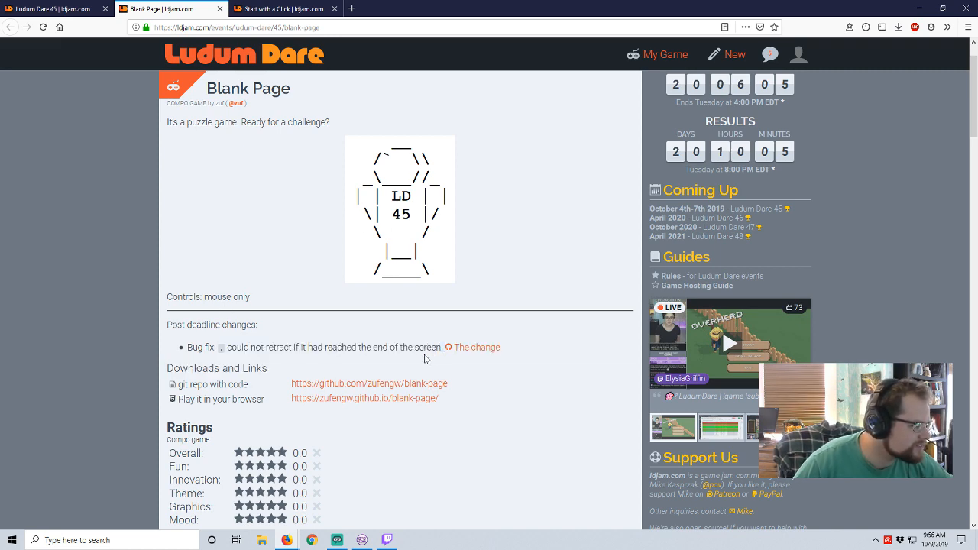
scroll(down, 3)
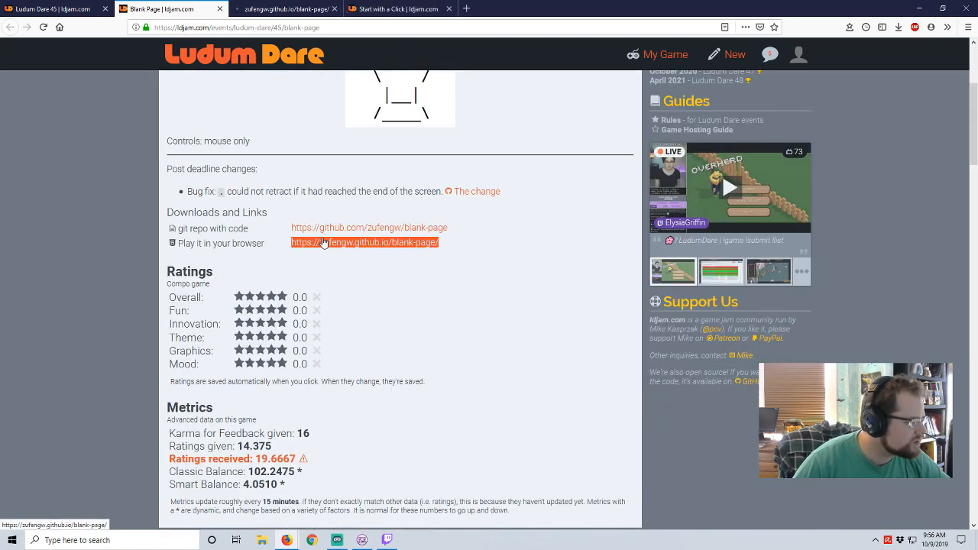
Step: Launch Blank Page in the browser and poke the dotted line to uncover the puzzle
click(363, 242)
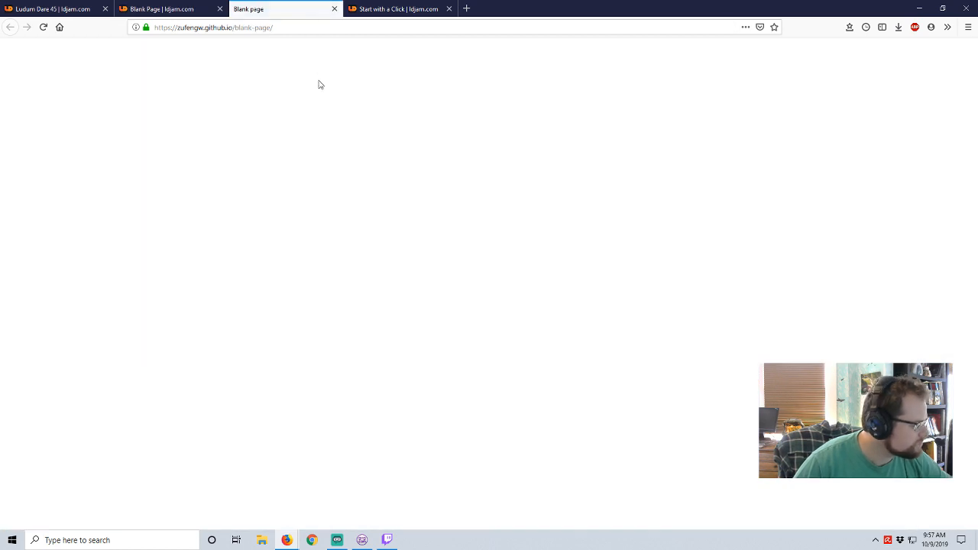
mouse_move(160, 9)
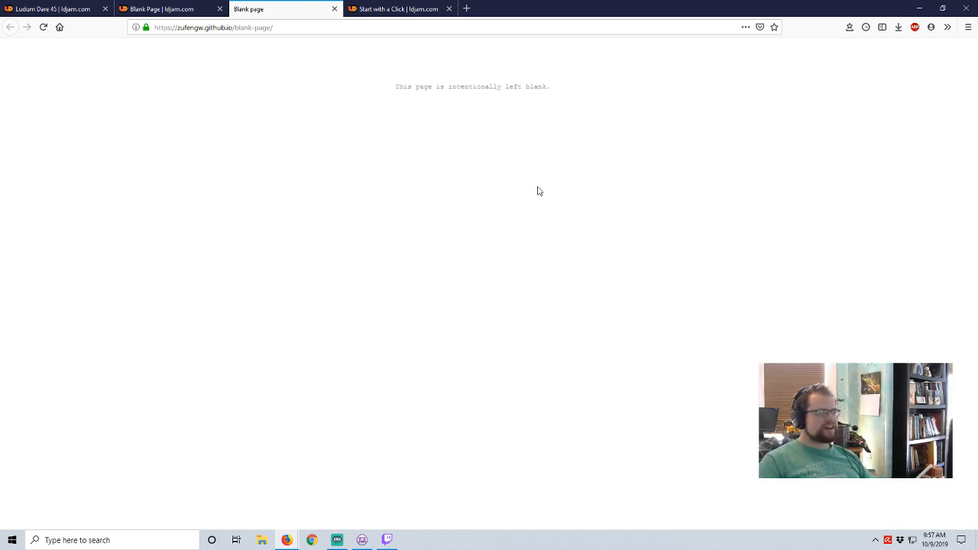
mouse_move(477, 92)
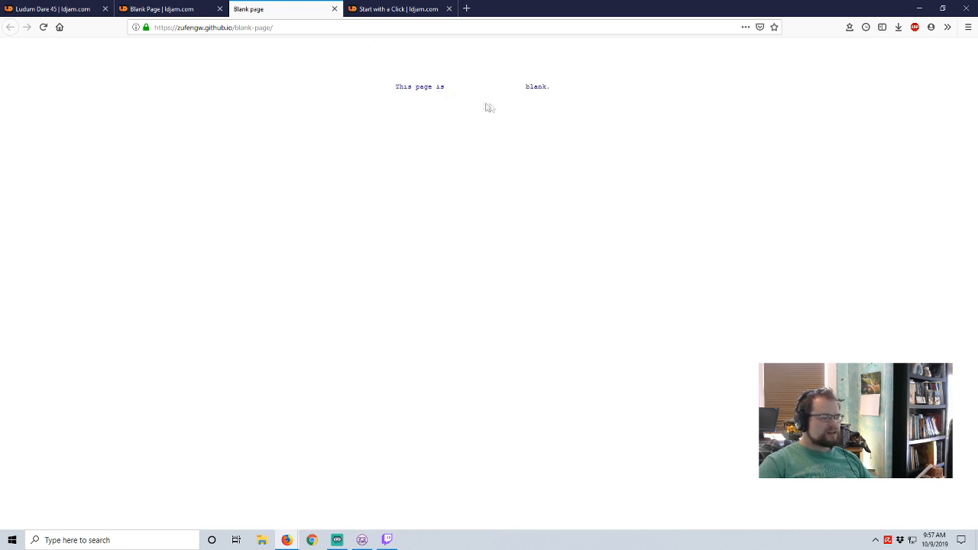
mouse_move(504, 90)
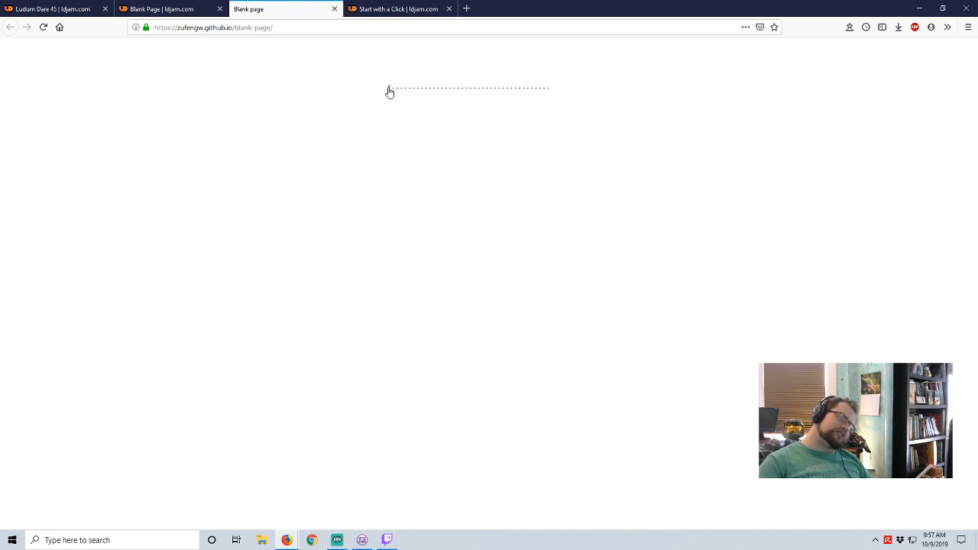
click(388, 86)
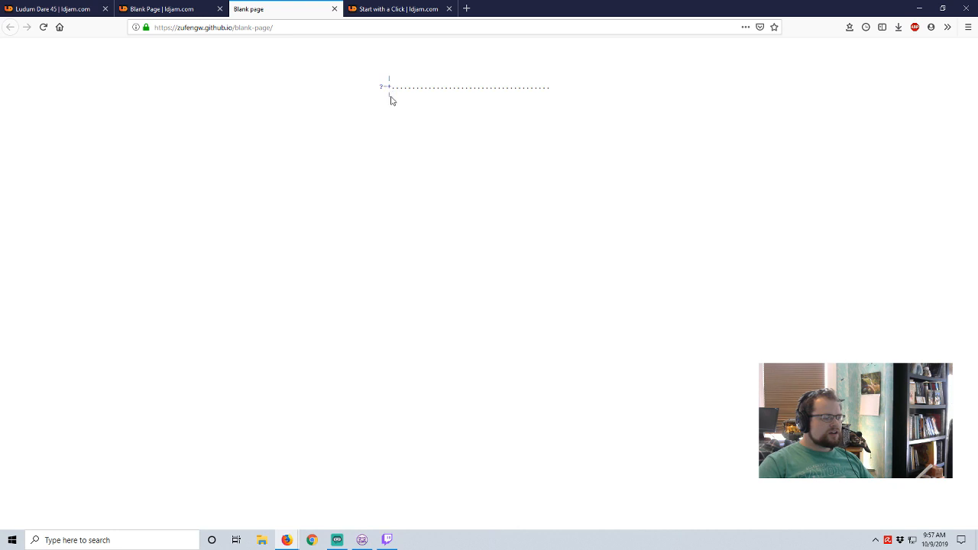
mouse_move(400, 116)
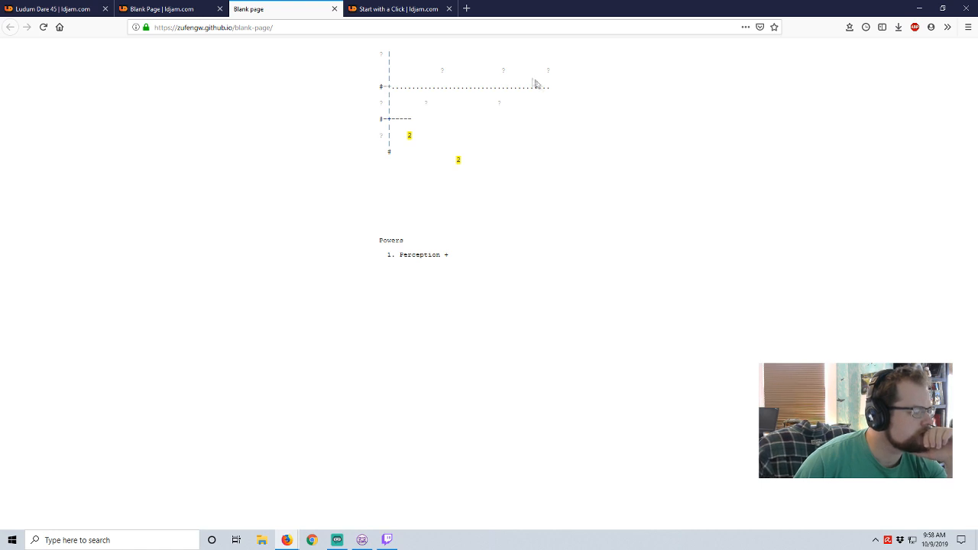
mouse_move(401, 87)
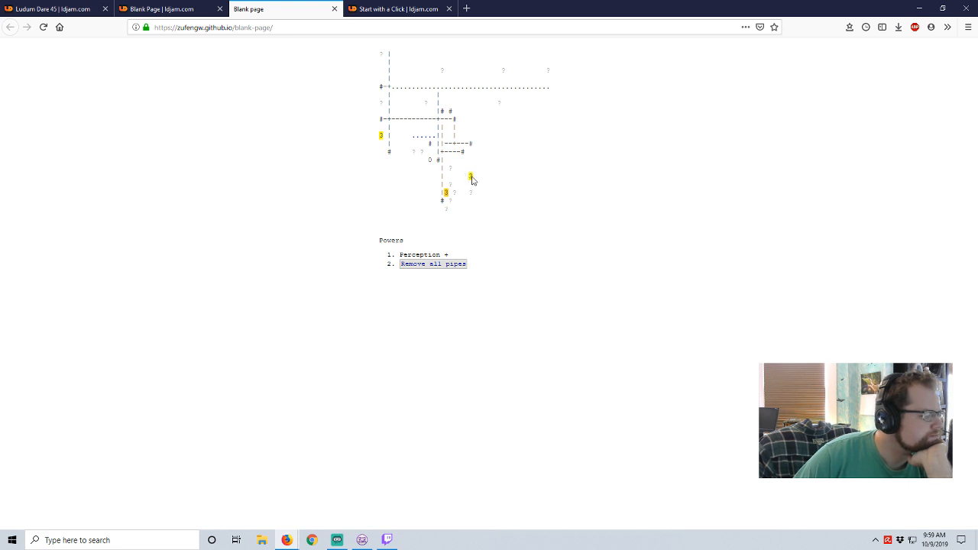
Step: Use the Remove all pipes power and try symbols near the puzzle's centre
click(432, 263)
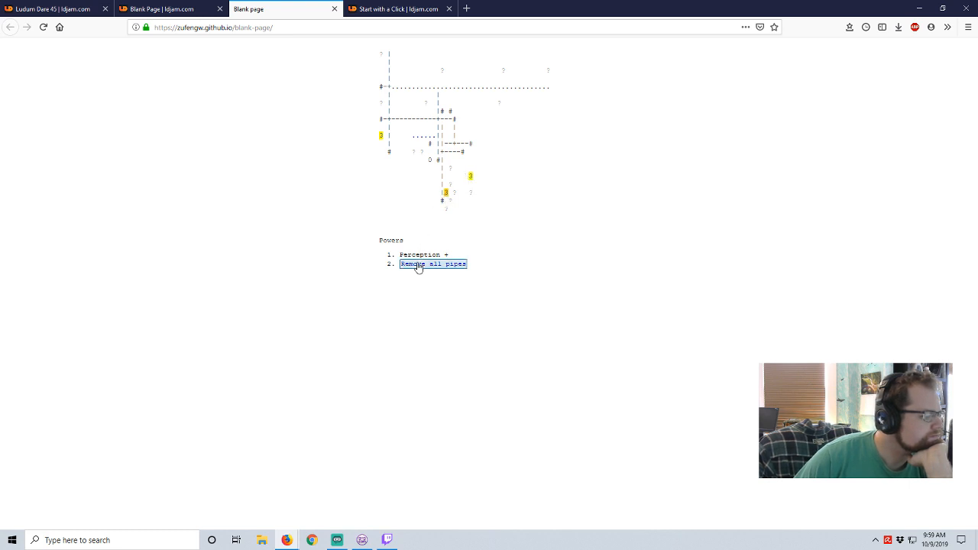
click(432, 263)
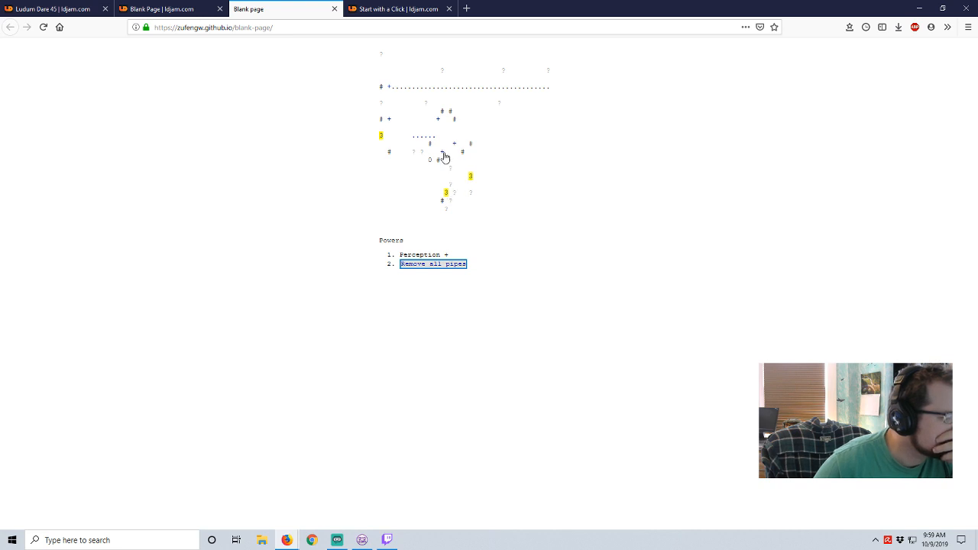
click(433, 263)
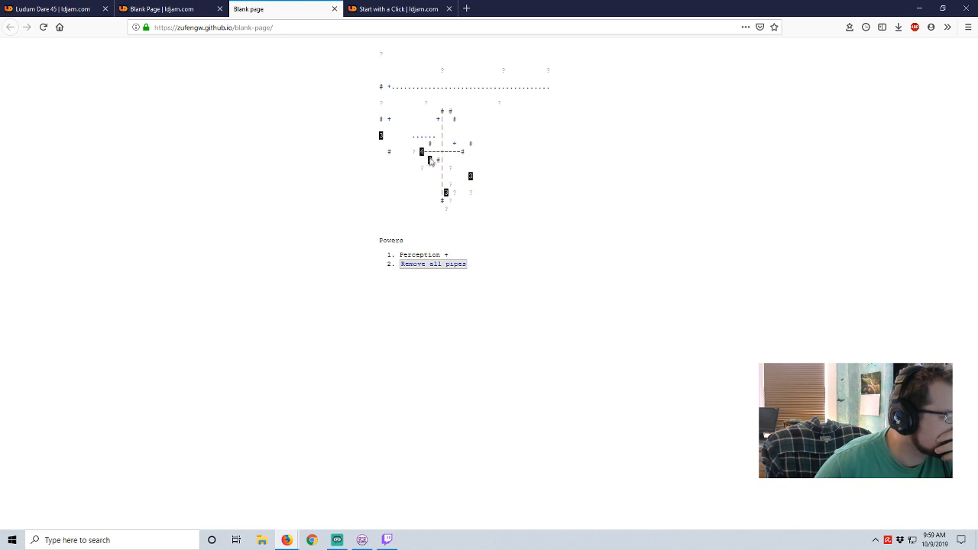
click(432, 263)
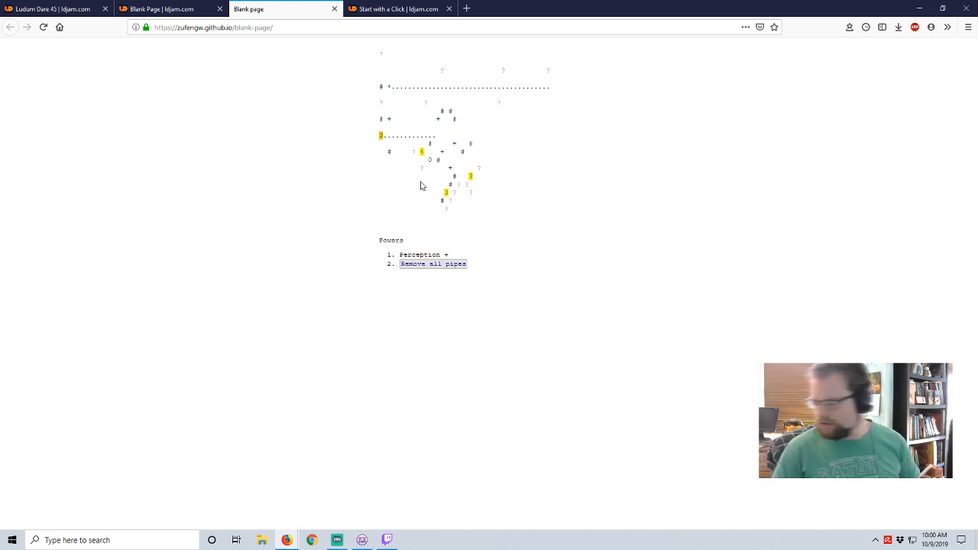
mouse_move(410, 177)
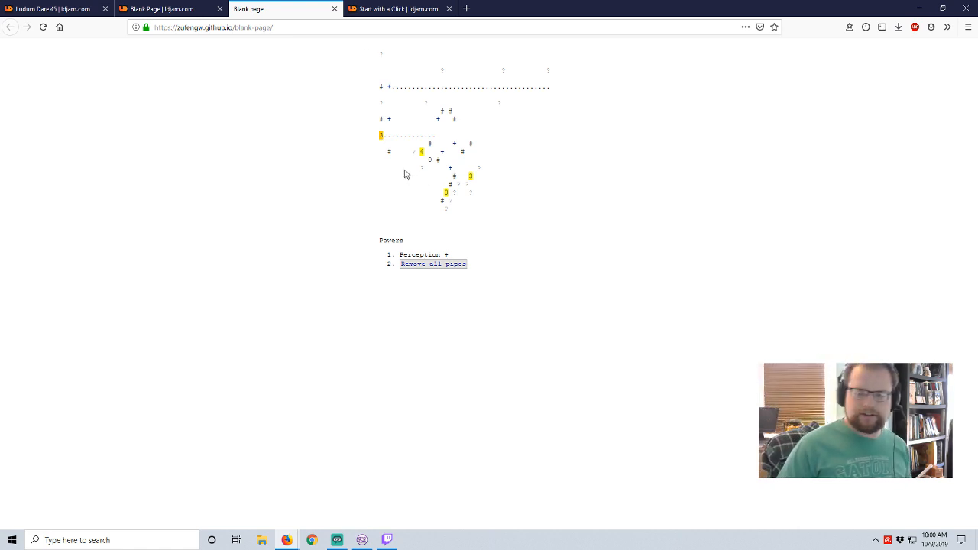
mouse_move(483, 186)
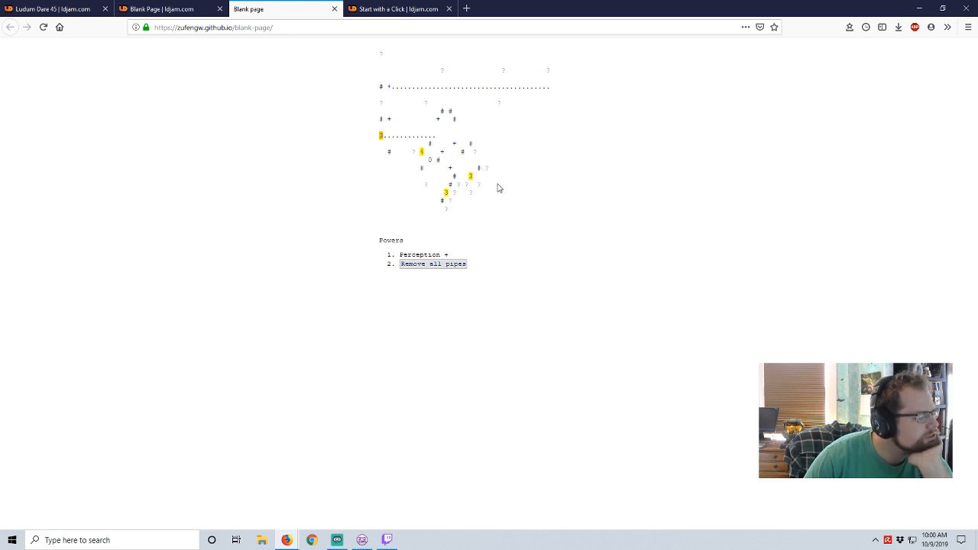
mouse_move(456, 113)
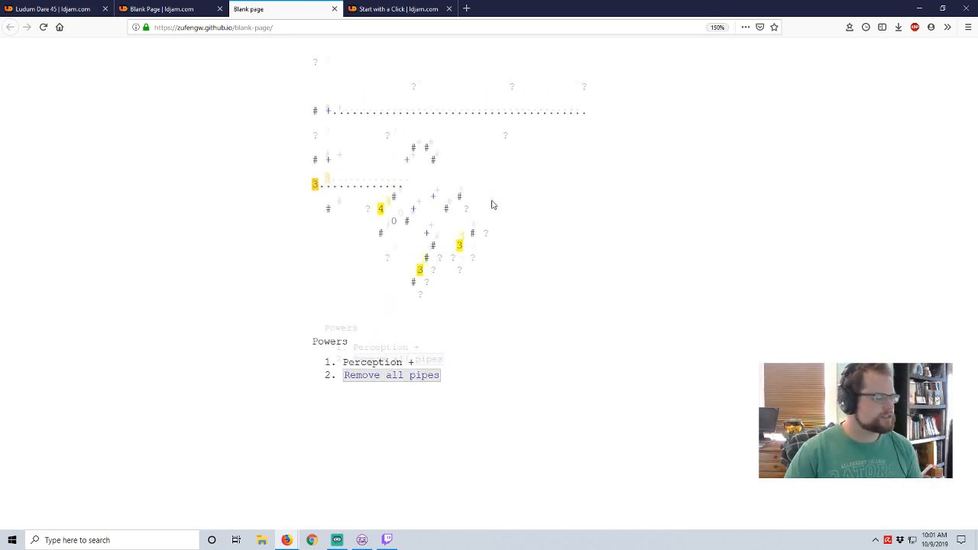
Step: Enlarge the page and extend pipes from a numbered cell to unlock Retract dots
key(ctrl+plus)
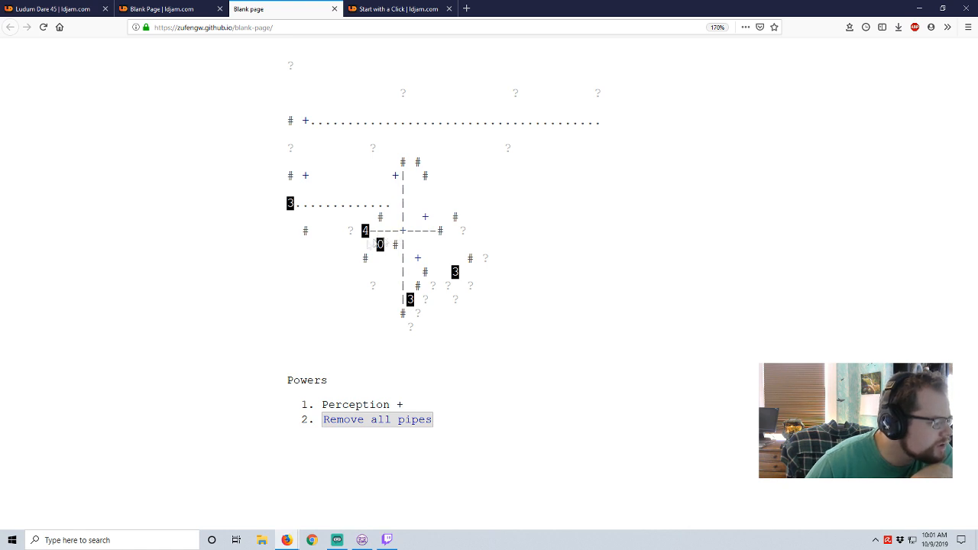
click(376, 419)
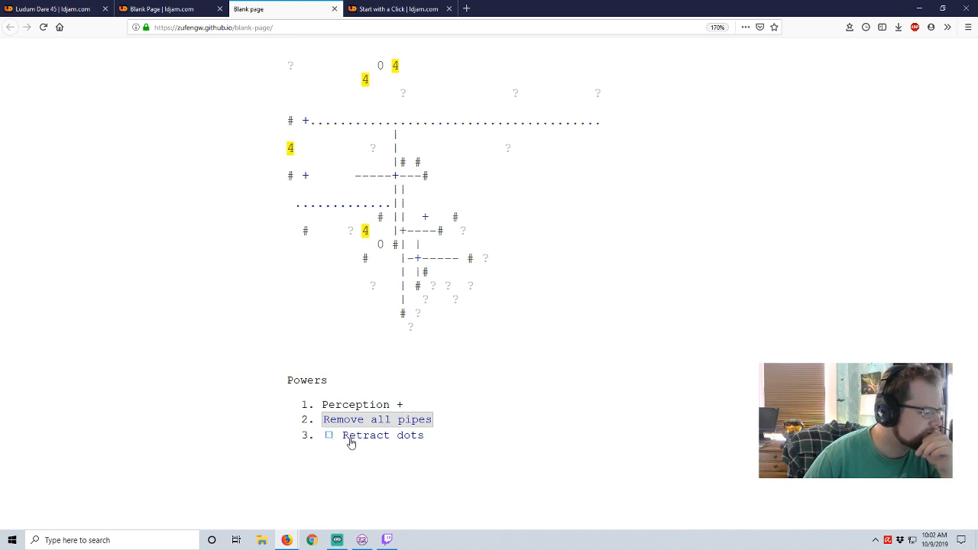
Step: Use Retract dots on the long dot row, then extend pipes along the top and downward
click(329, 435)
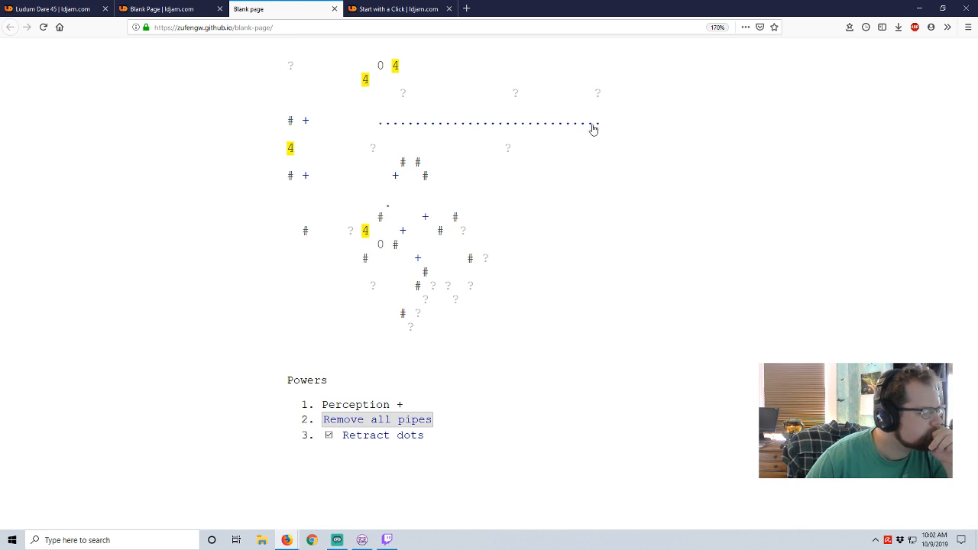
click(328, 434)
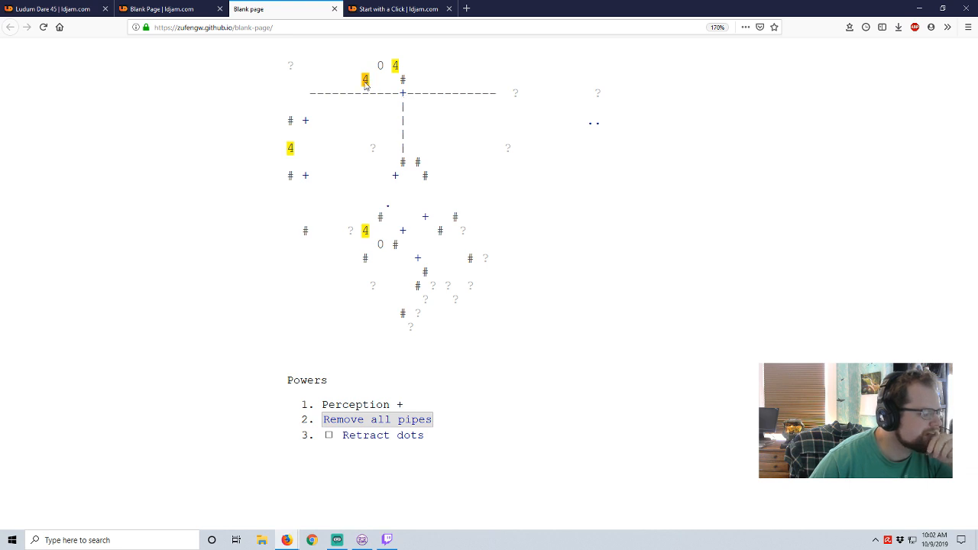
mouse_move(398, 113)
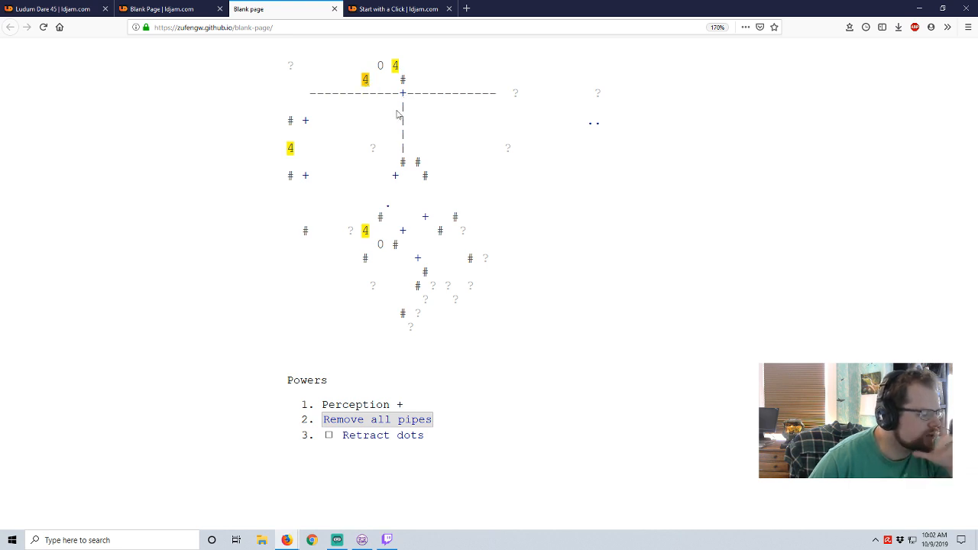
click(376, 419)
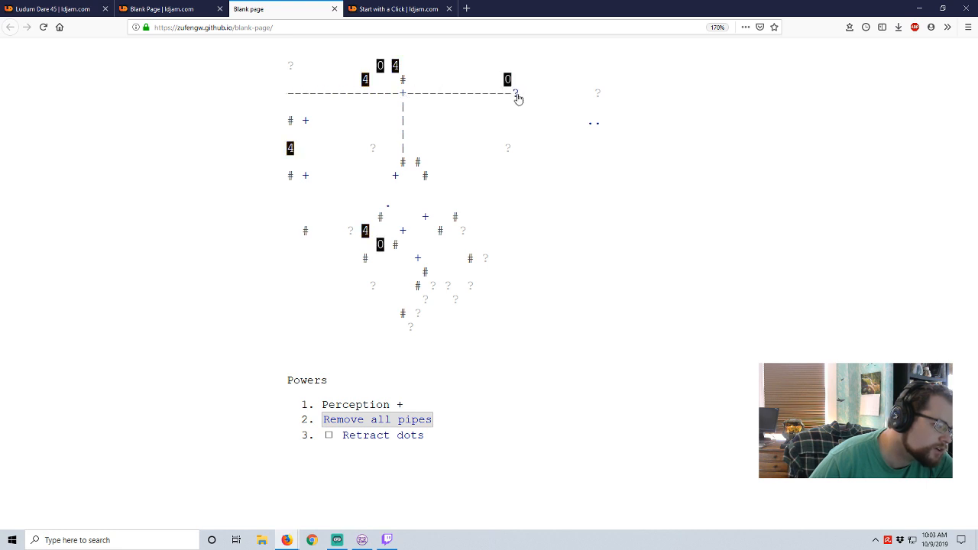
click(516, 92)
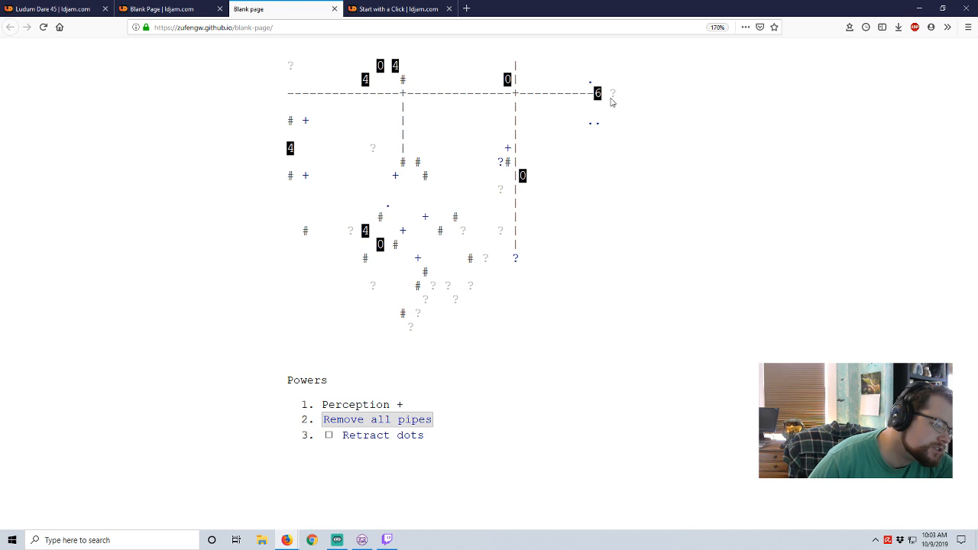
mouse_move(507, 151)
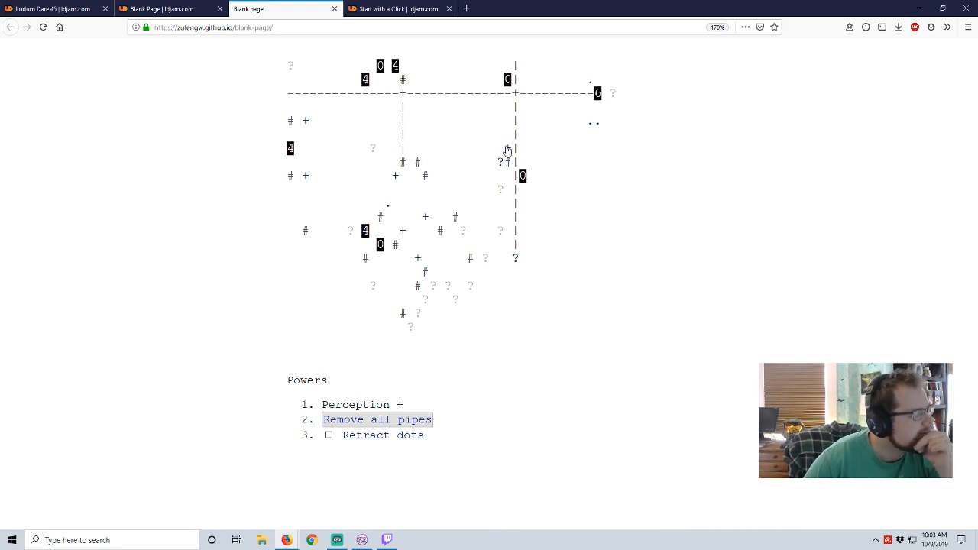
click(376, 419)
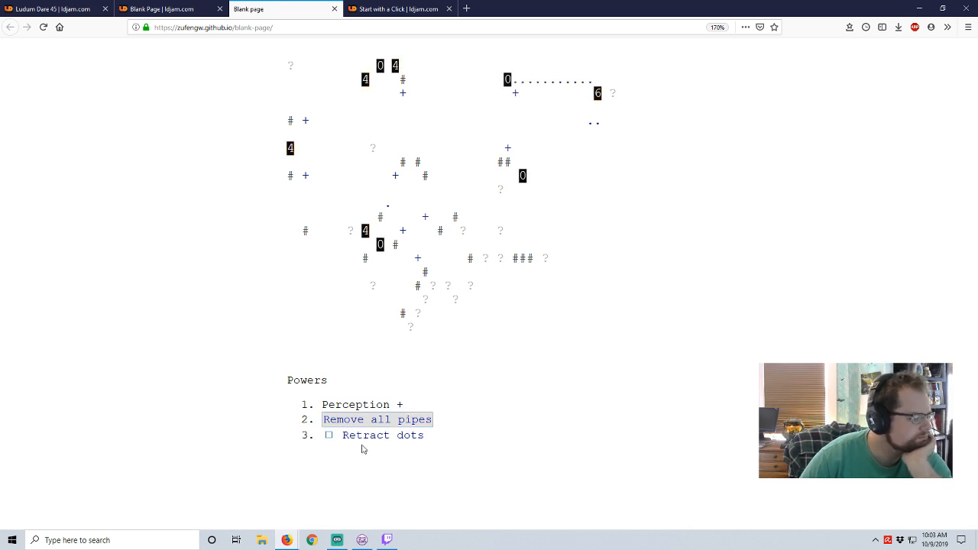
Step: Retract the dots between the 0 and 6, lay pipes on the right to reveal the 5, reaching $100
click(328, 434)
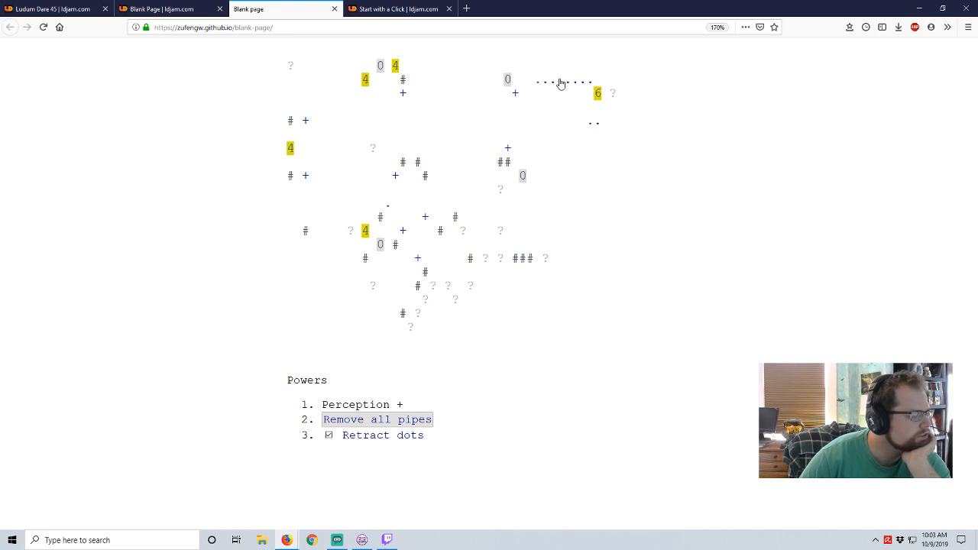
click(329, 434)
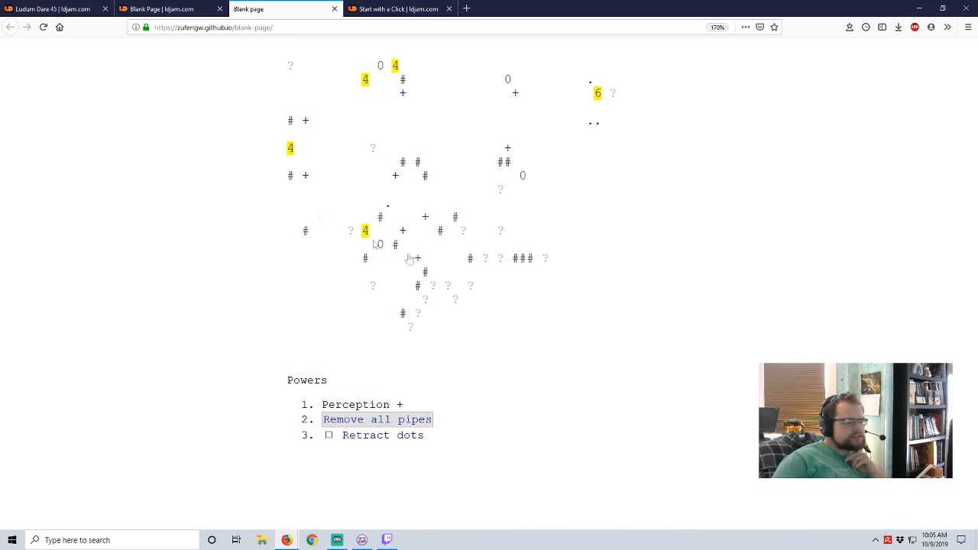
click(329, 434)
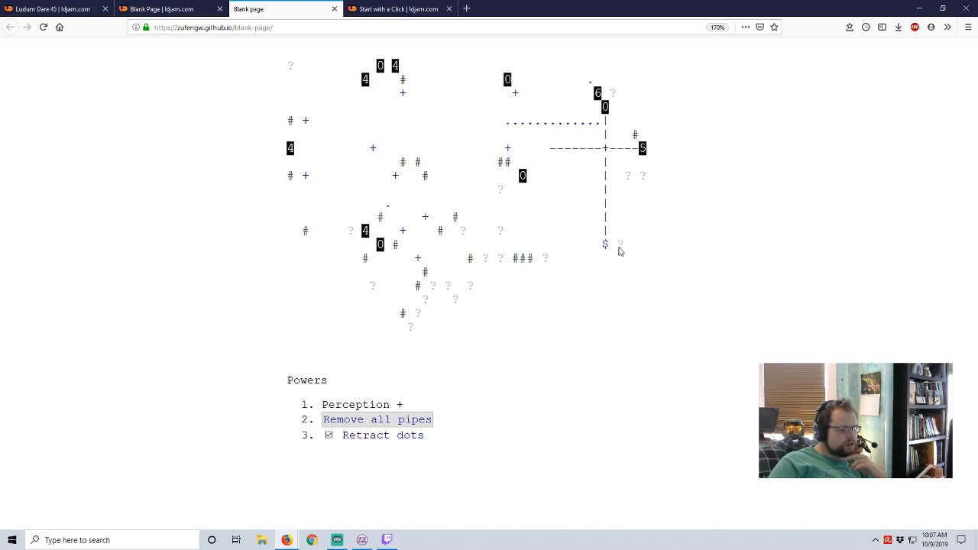
scroll(down, 3)
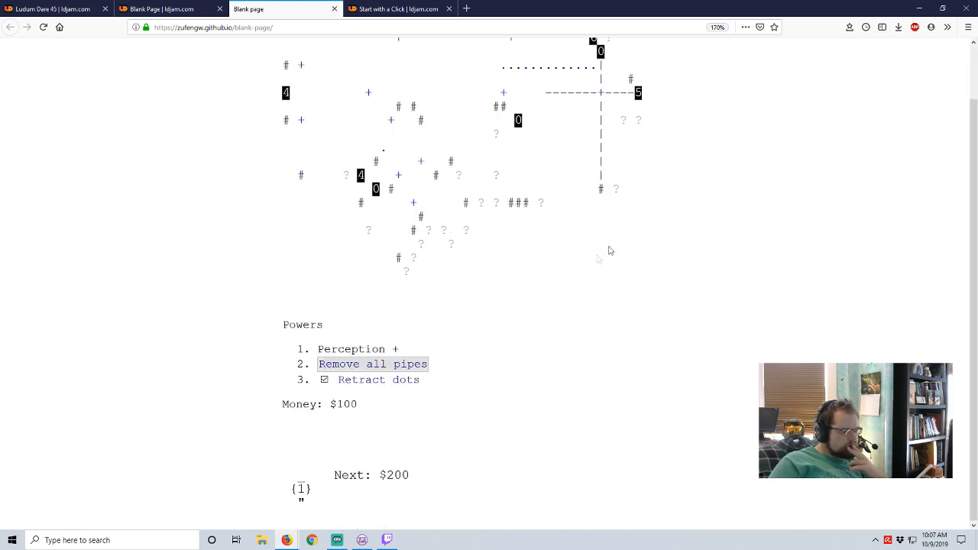
mouse_move(344, 482)
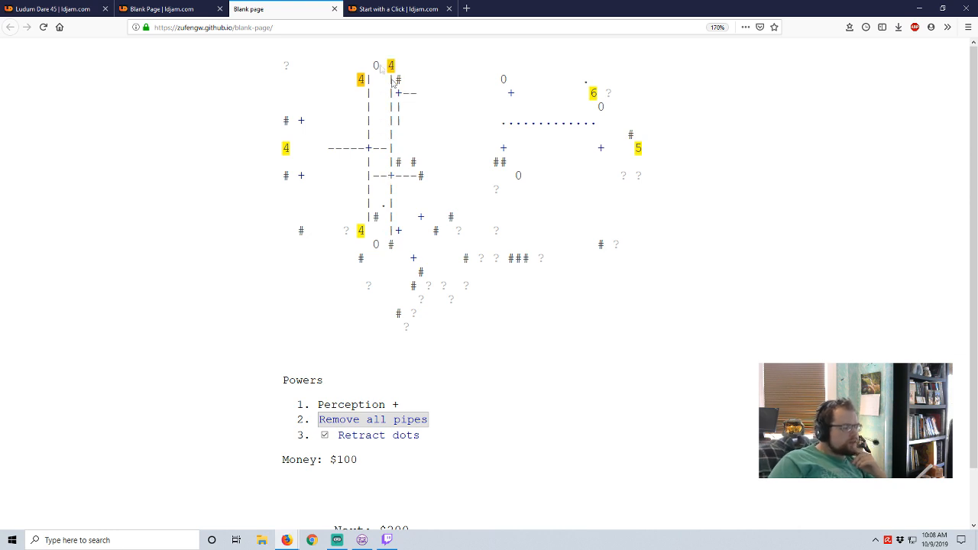
mouse_move(366, 153)
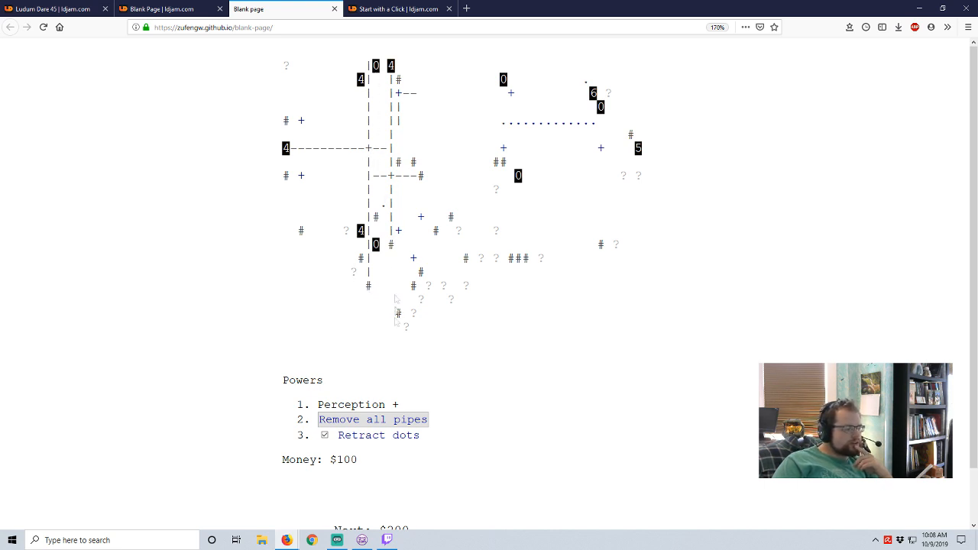
Step: Clear all pipes repeatedly, laying test pipes from the central 4 and below the top 4s between clears
click(373, 419)
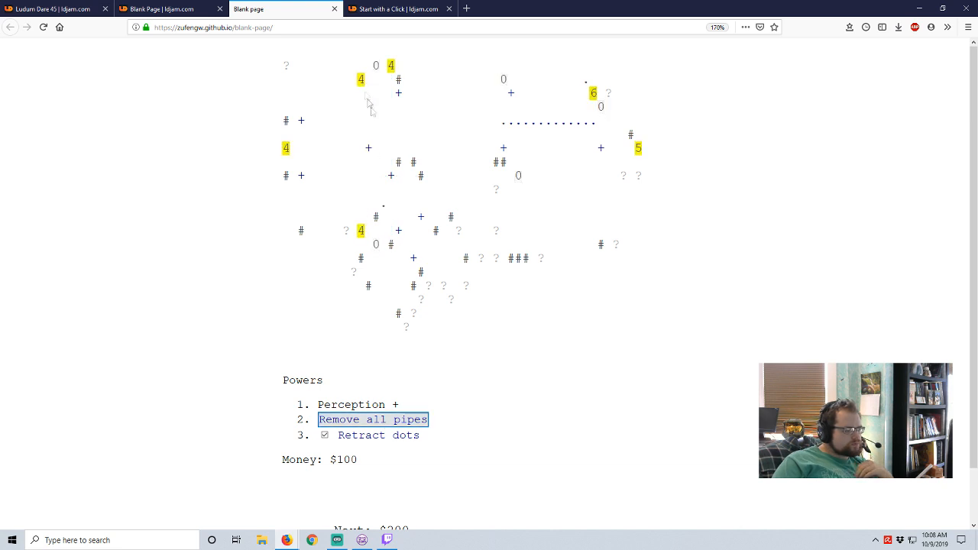
mouse_move(365, 182)
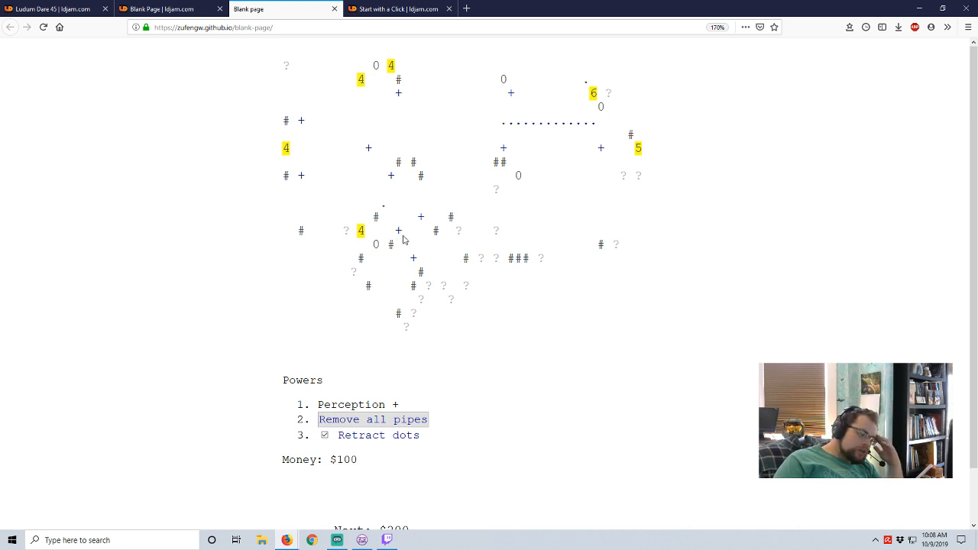
click(373, 419)
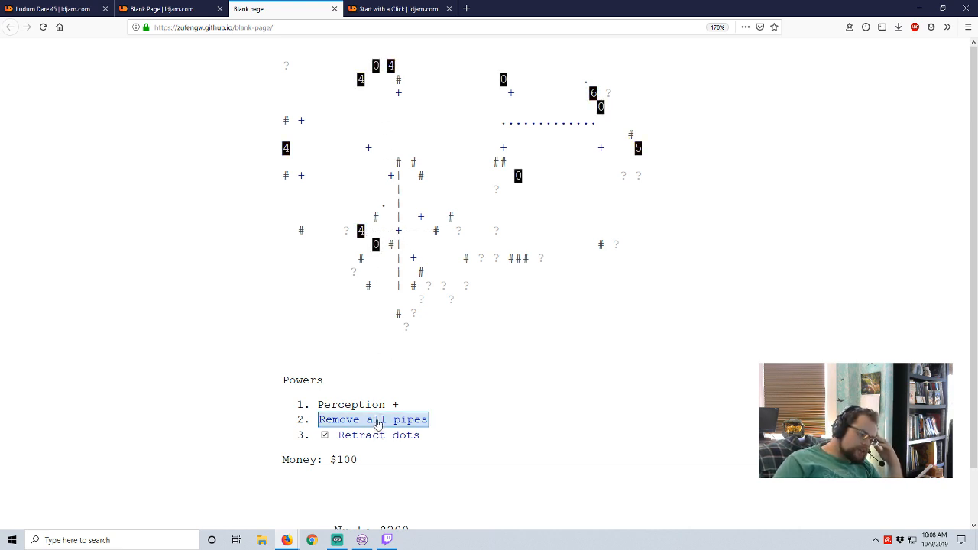
click(373, 419)
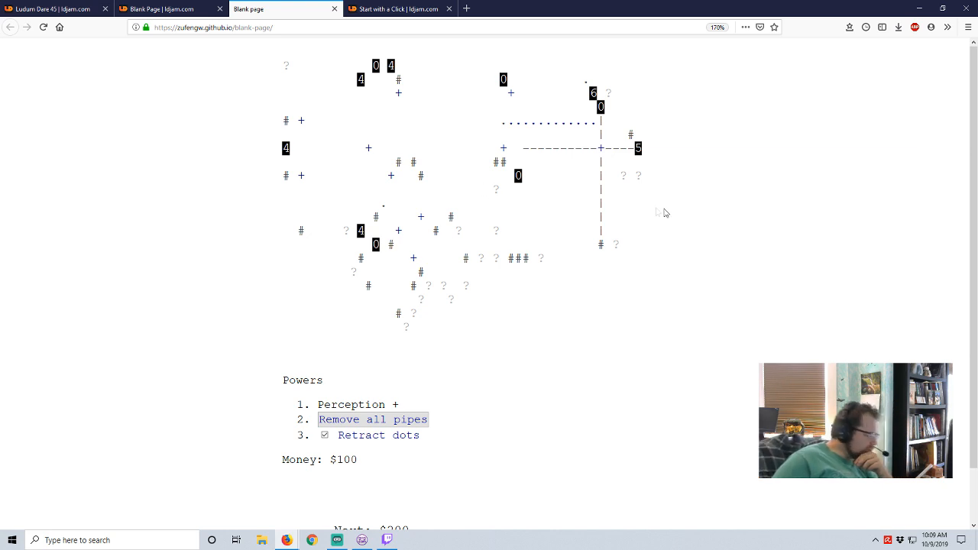
mouse_move(547, 201)
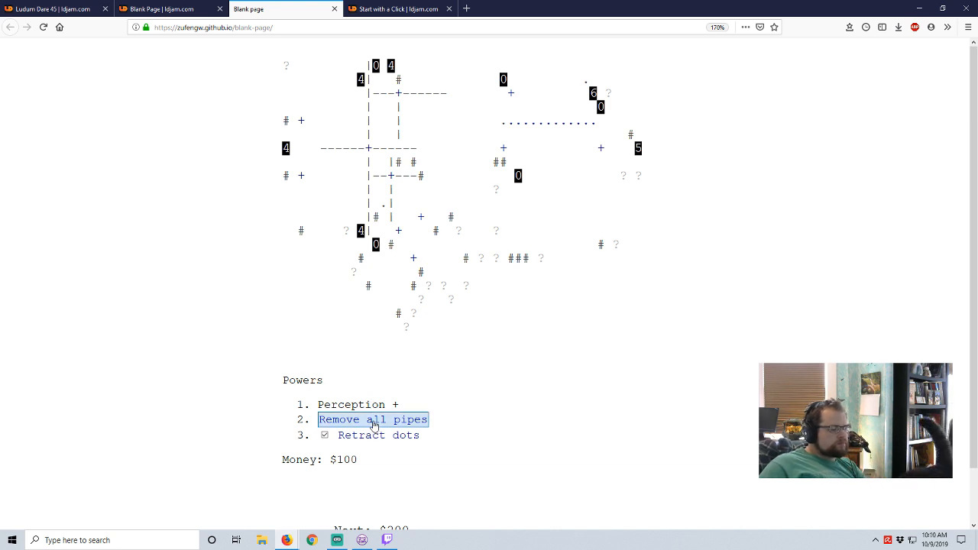
click(373, 419)
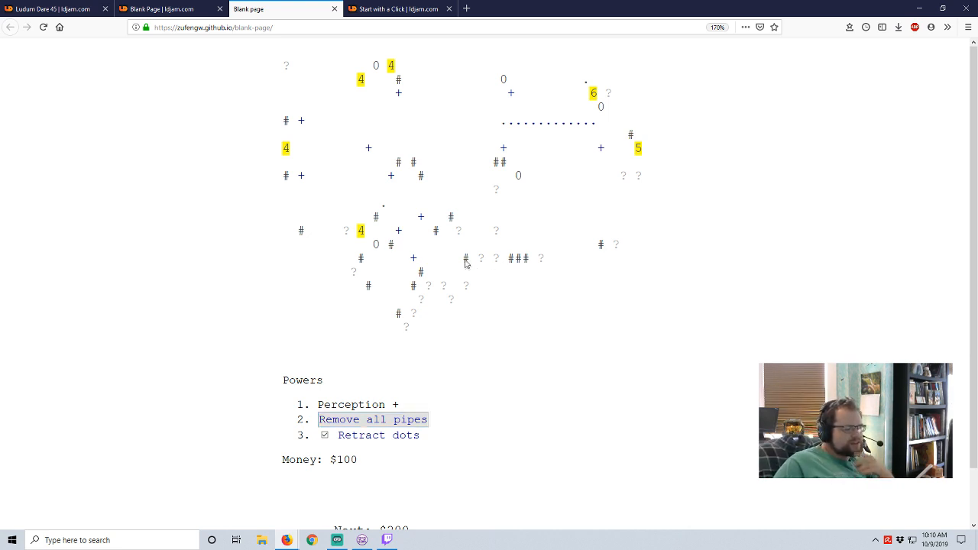
click(416, 258)
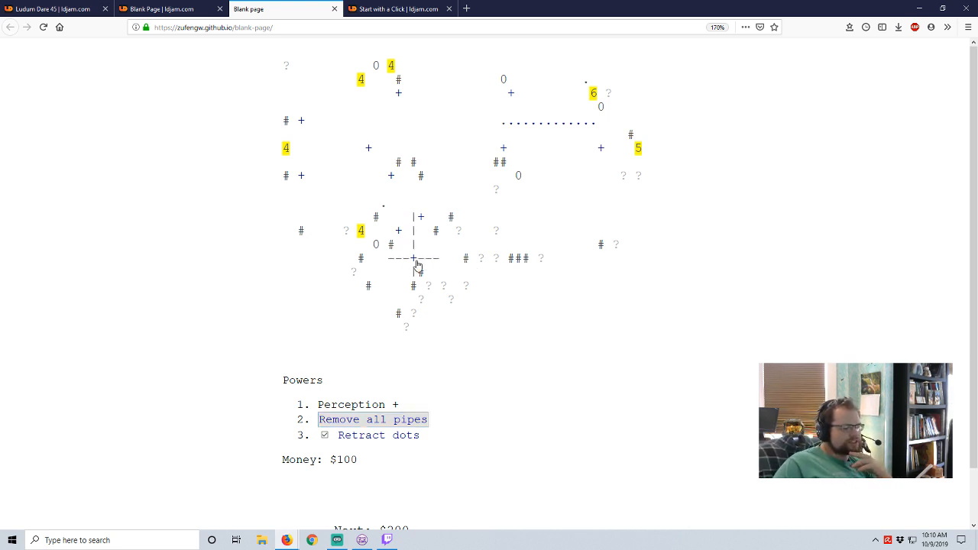
click(373, 419)
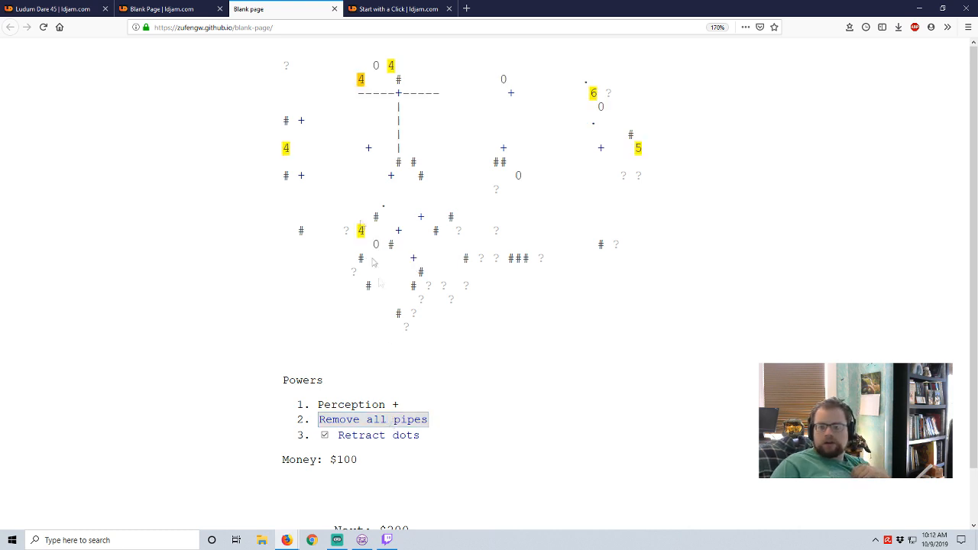
mouse_move(346, 193)
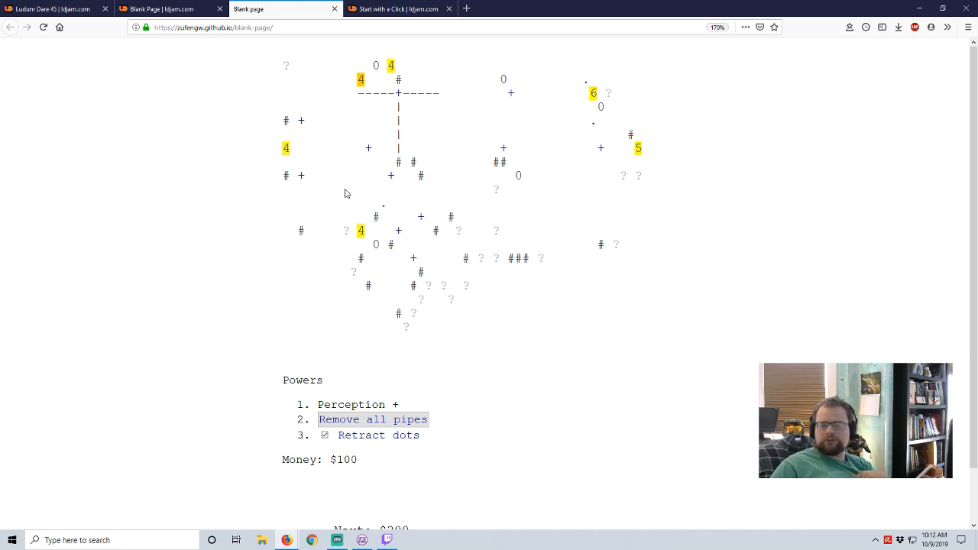
mouse_move(211, 43)
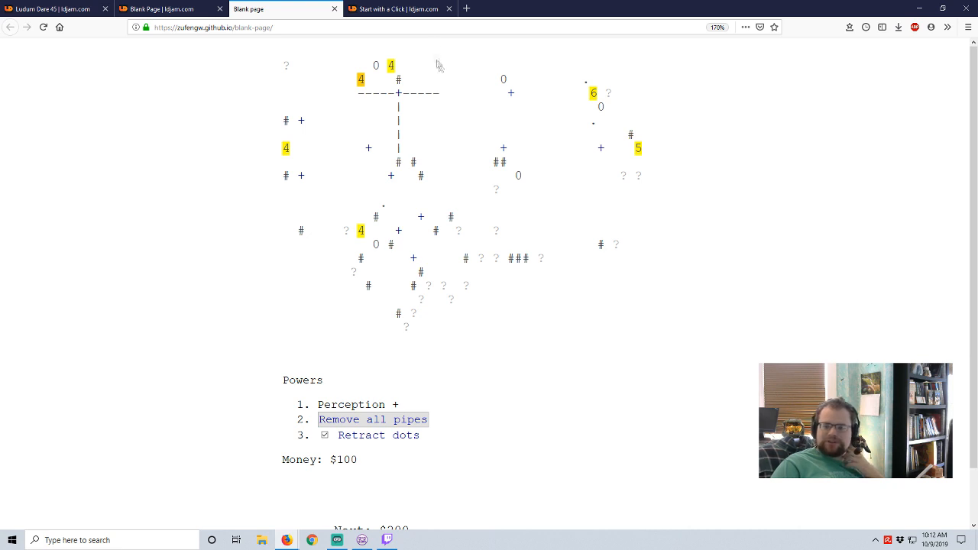
mouse_move(457, 67)
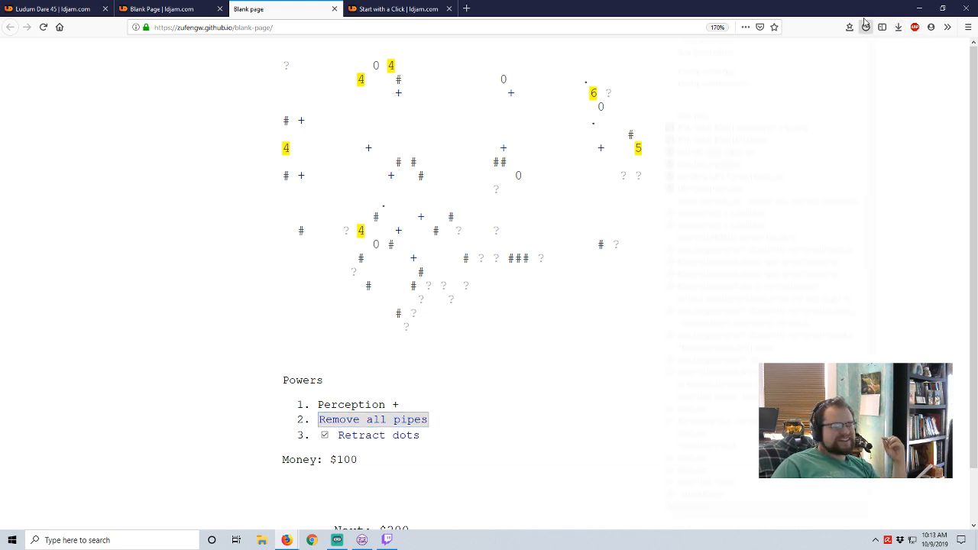
Step: Switch to the Something out of Nothing entry tab and scroll through its description
click(865, 28)
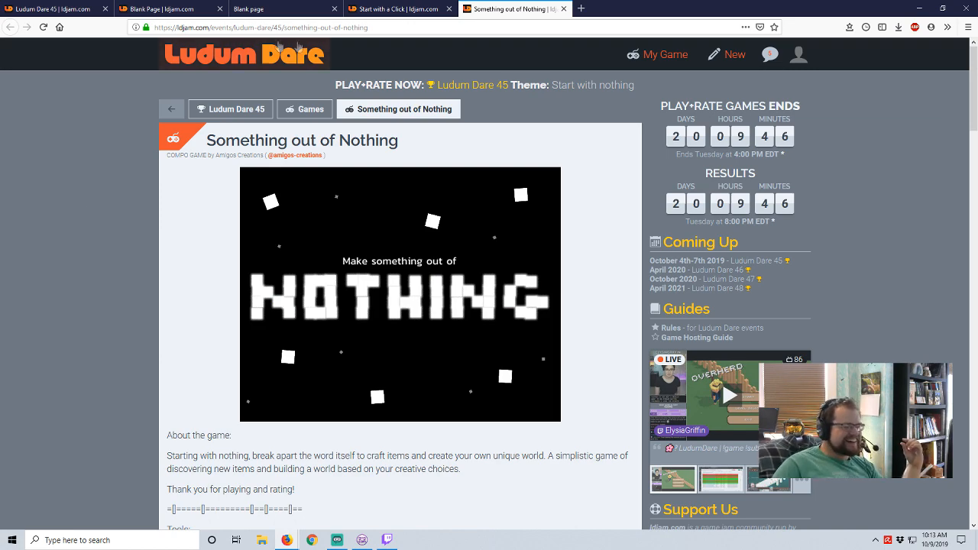
scroll(down, 3)
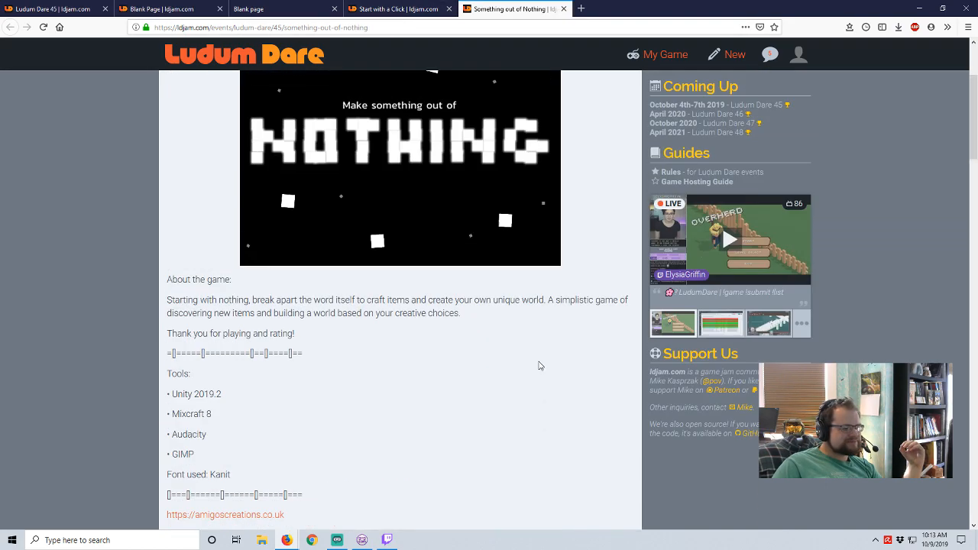
scroll(down, 3)
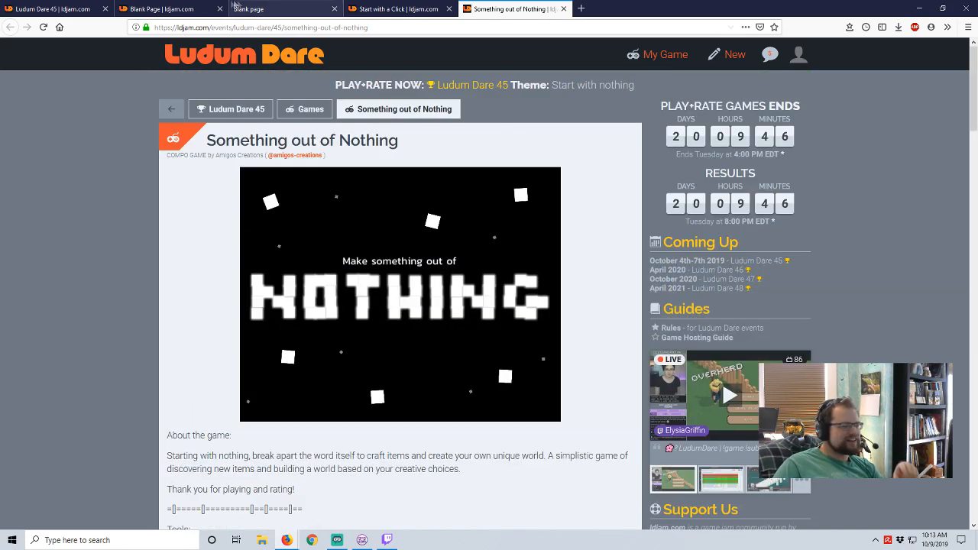
scroll(down, 3)
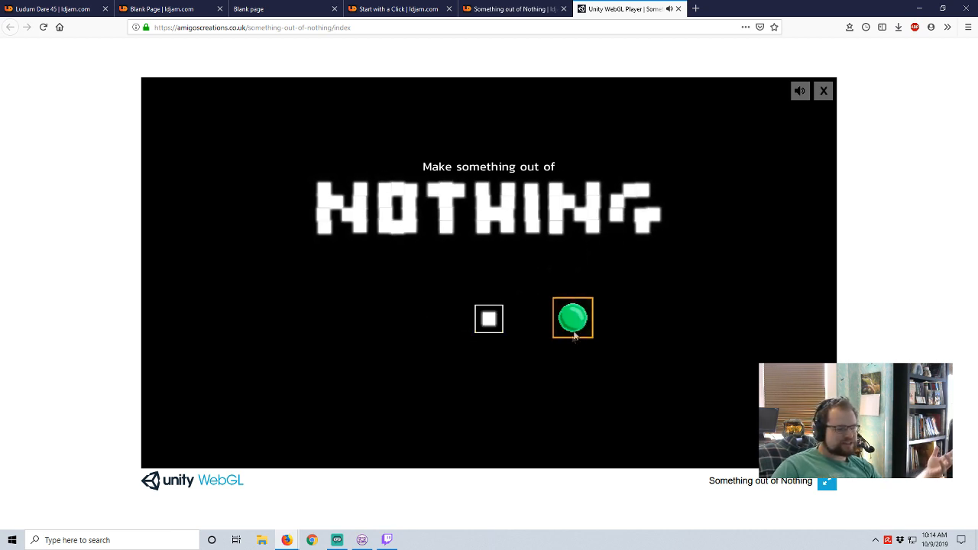
Step: Collect the green orb for a 3×3 grid, drop grass onto the island, and craft the sun from letter pieces
click(572, 320)
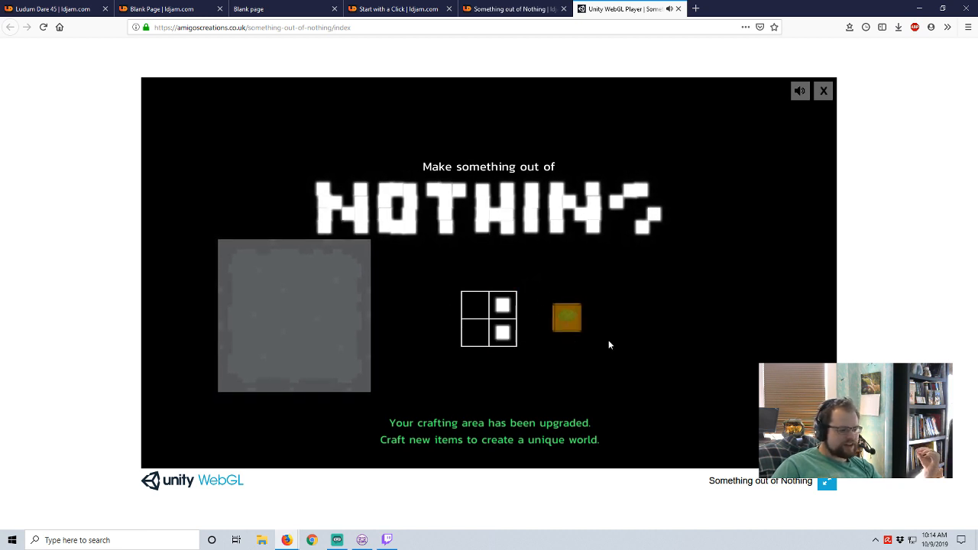
mouse_move(567, 317)
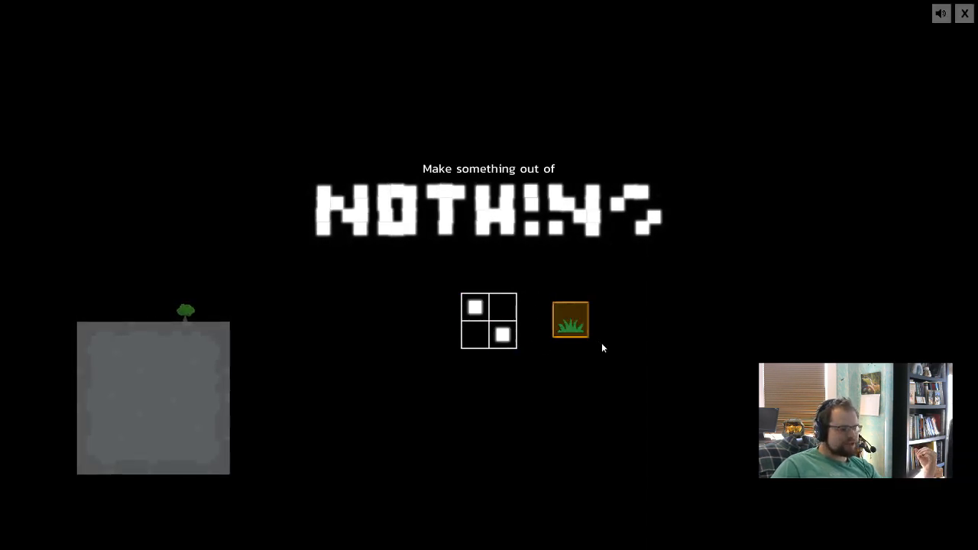
drag(570, 319, 501, 306)
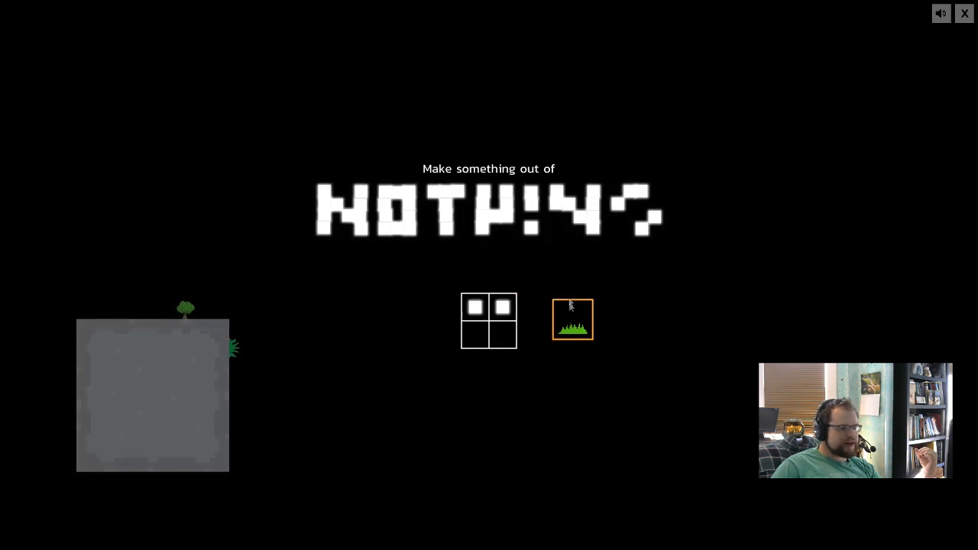
mouse_move(572, 329)
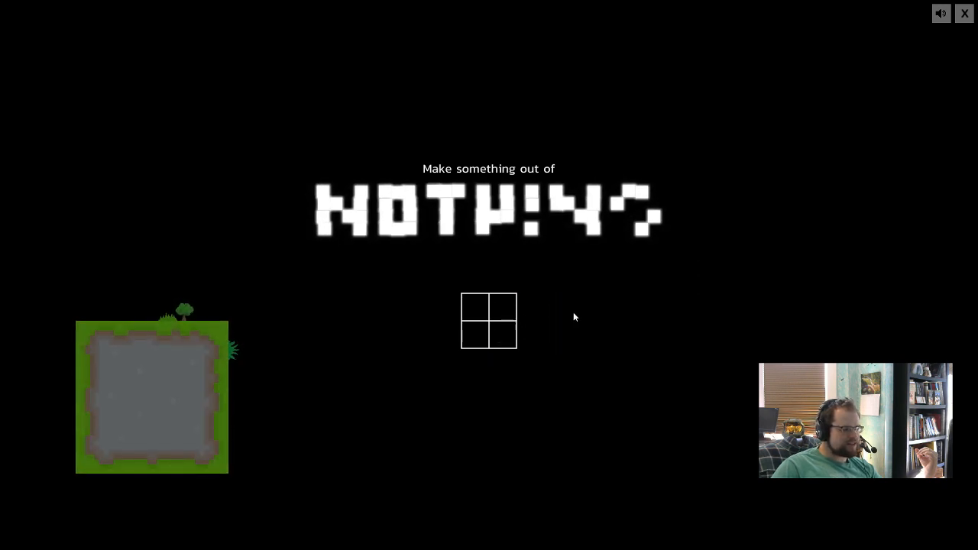
click(474, 307)
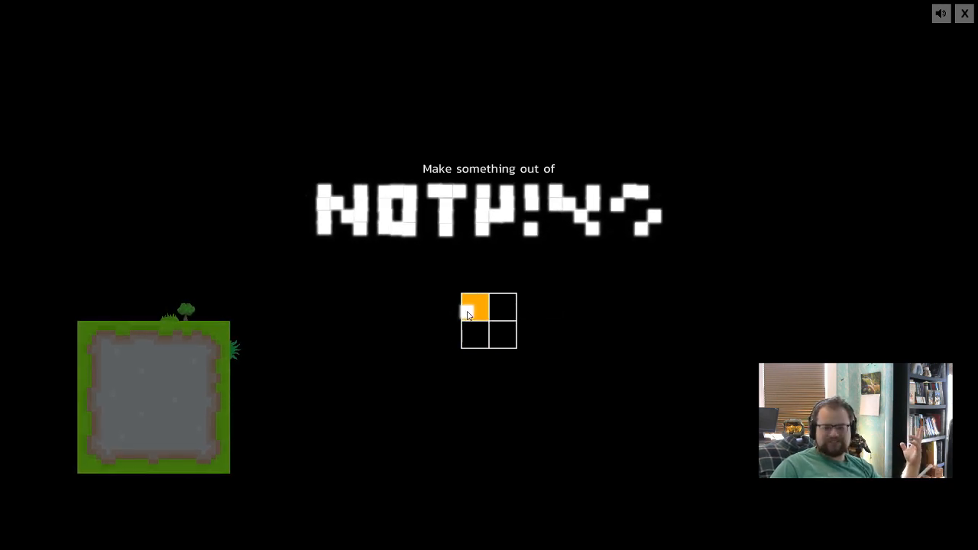
click(474, 306)
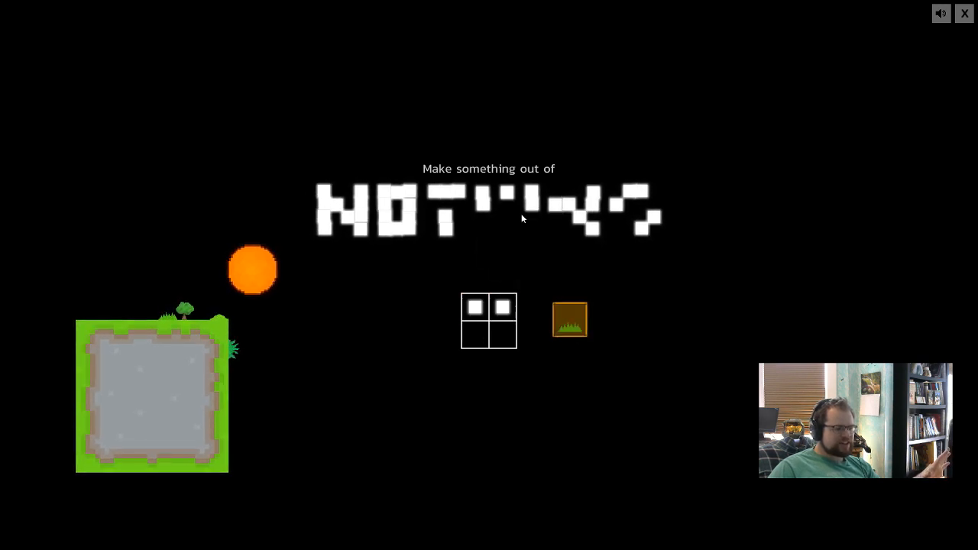
mouse_move(572, 329)
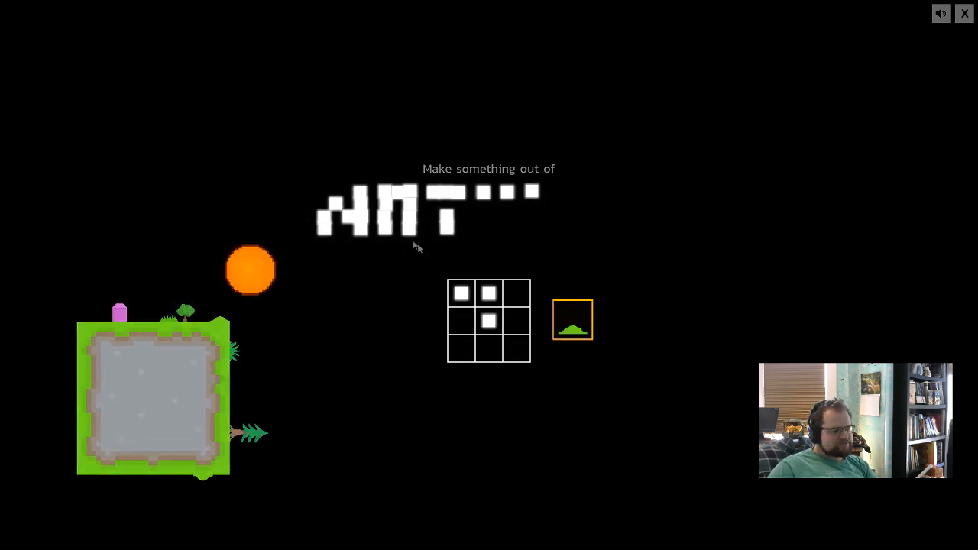
Step: Collect the green mound and arrange letter fragments into new grid patterns to craft the grey arch
click(516, 348)
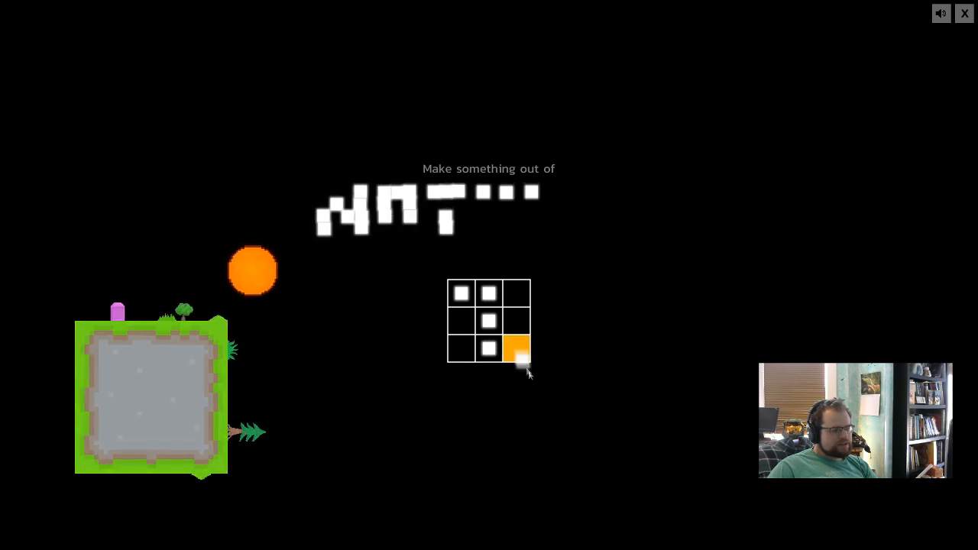
click(513, 348)
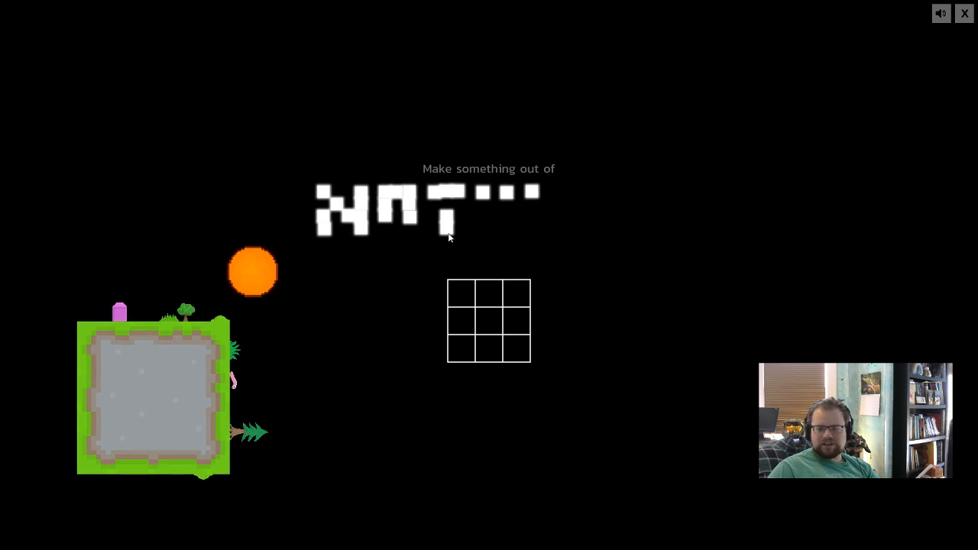
click(462, 321)
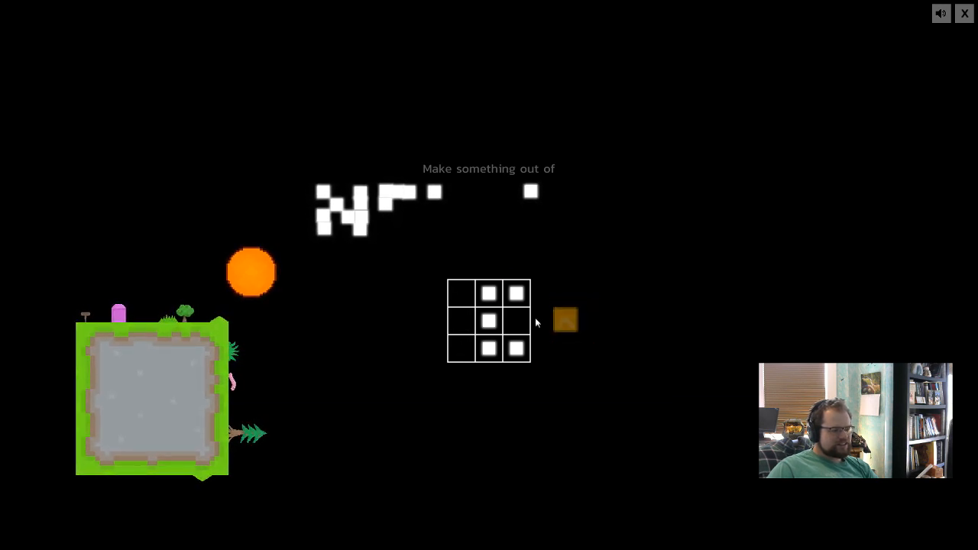
mouse_move(569, 320)
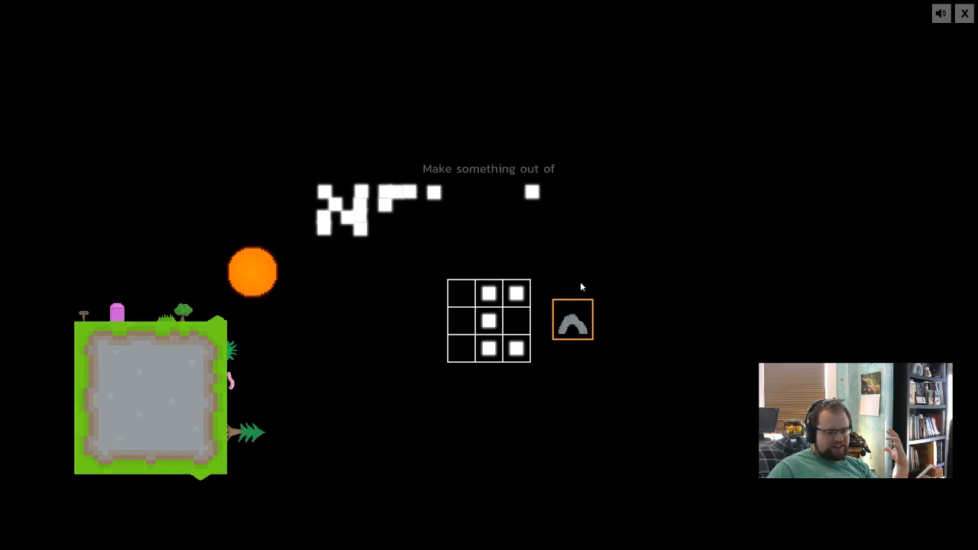
click(514, 321)
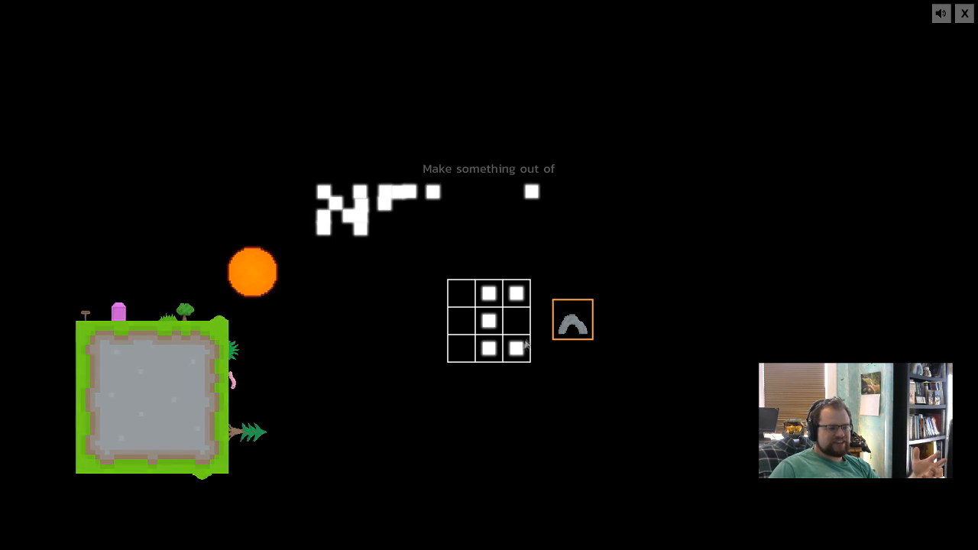
mouse_move(573, 320)
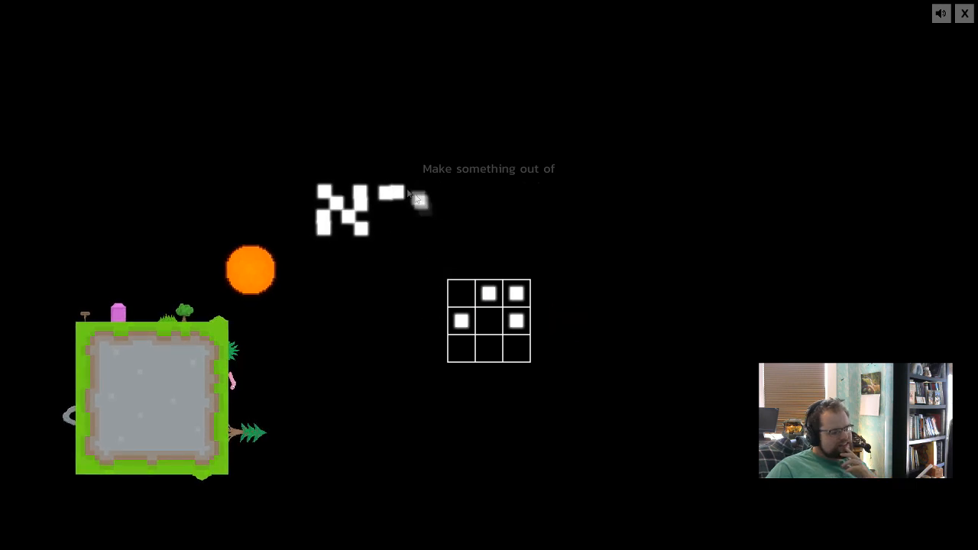
Step: Drop the remaining letter fragments into the grid until the word NOTHING is crafted away
click(462, 294)
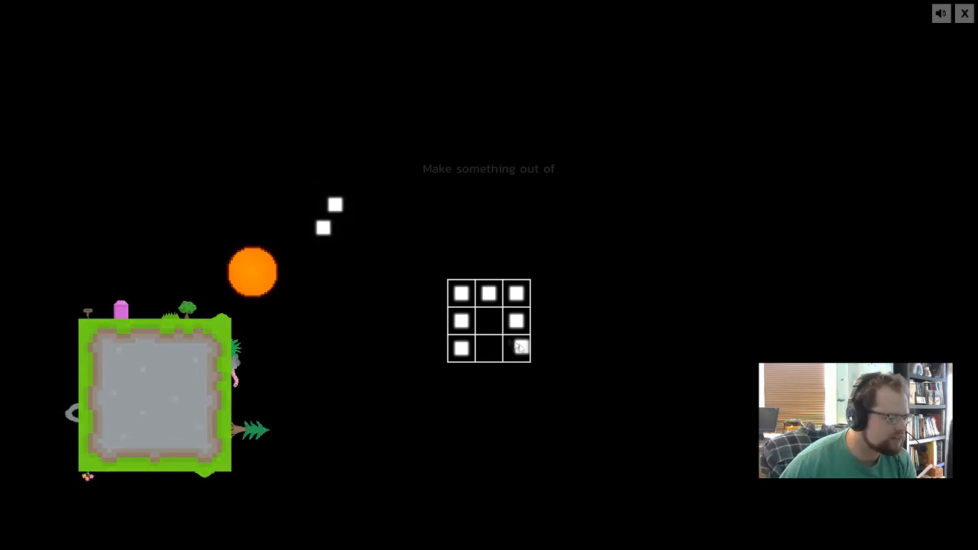
click(489, 321)
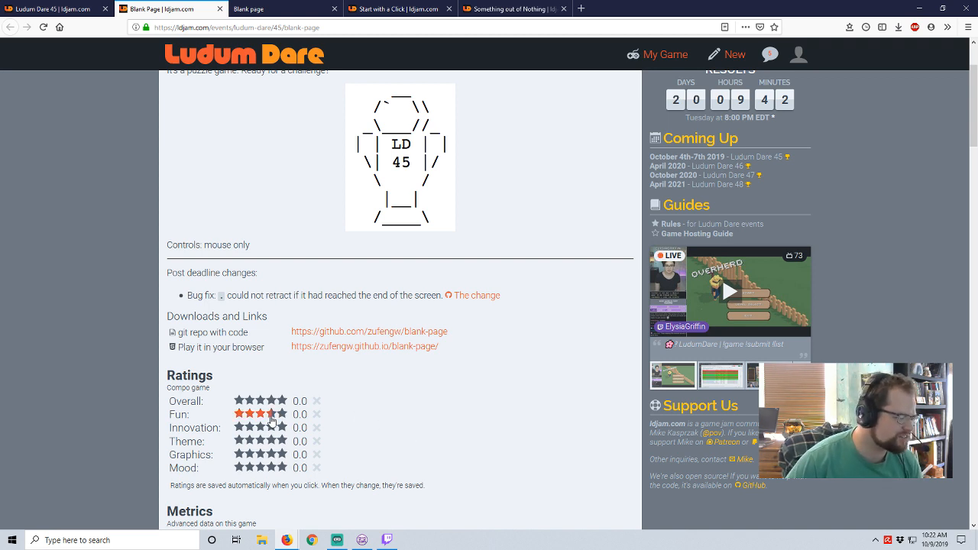
Step: Rate Blank Page Fun 4 stars and briefly check the game tab
click(272, 415)
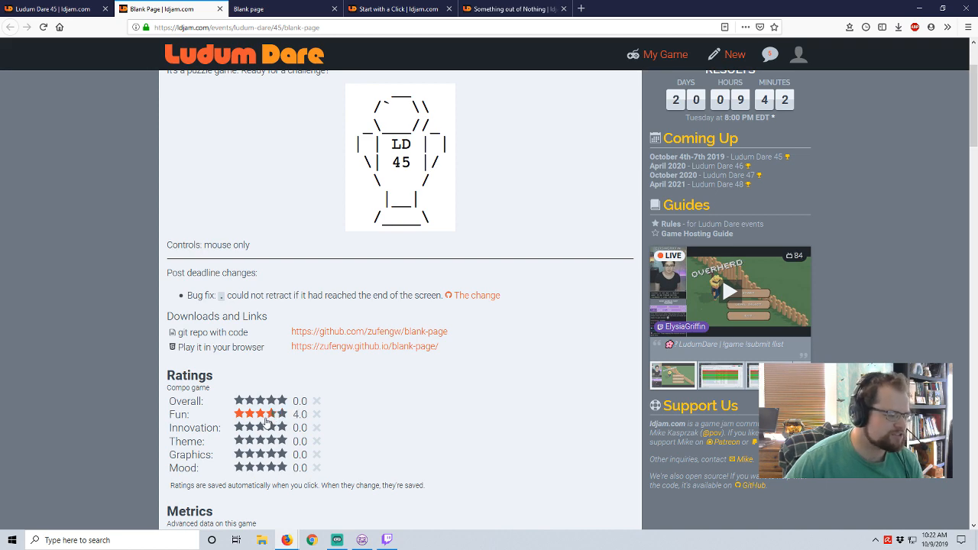
scroll(down, 3)
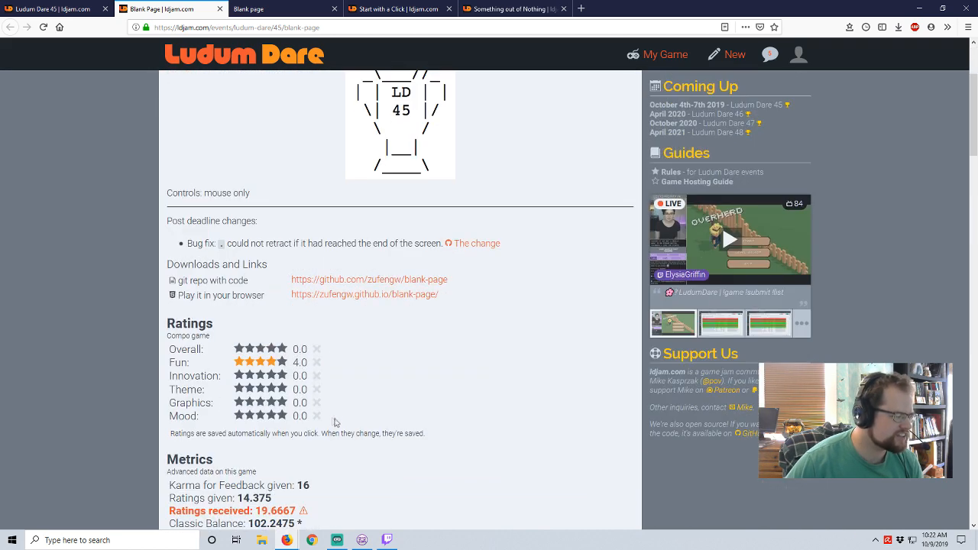
click(263, 9)
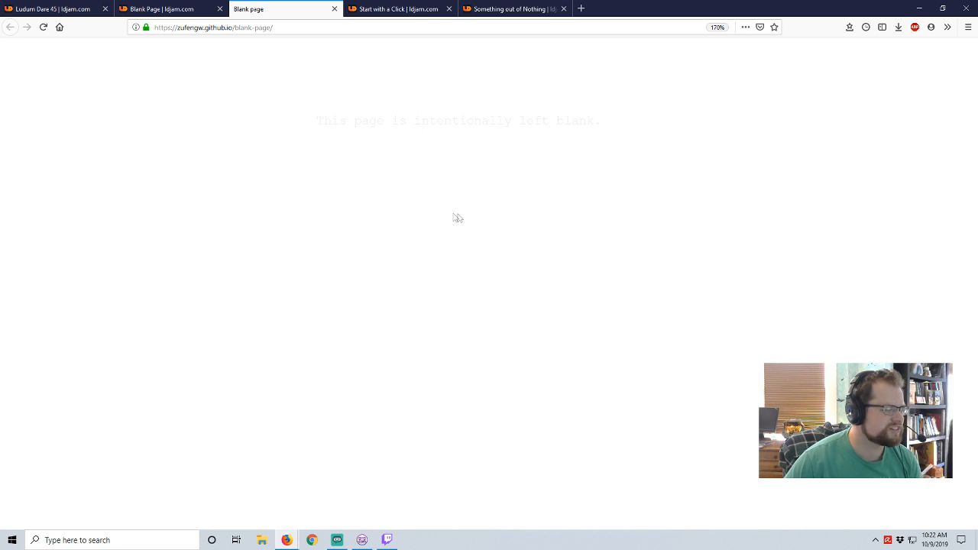
mouse_move(483, 341)
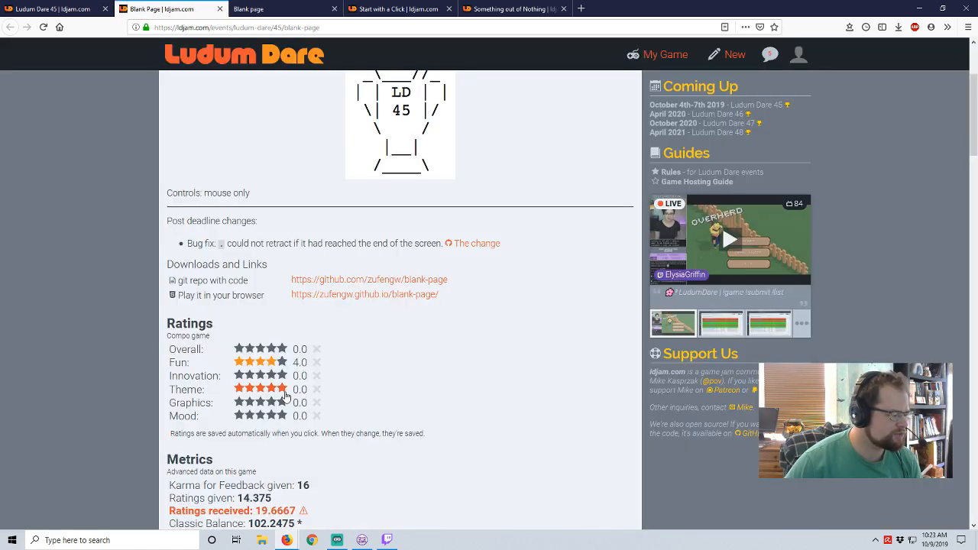
Step: Rate Theme 5, Innovation 5 and Graphics 1.5 stars
click(283, 390)
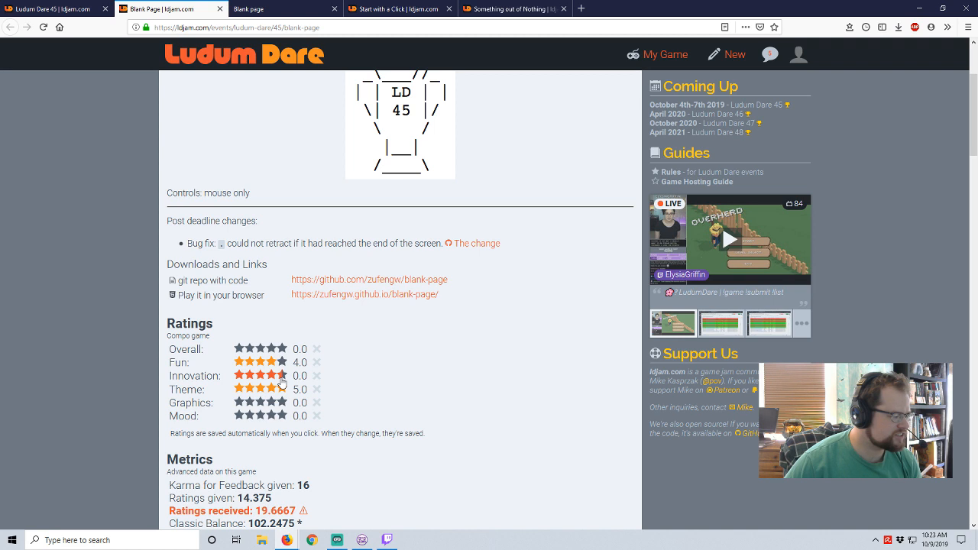
click(281, 376)
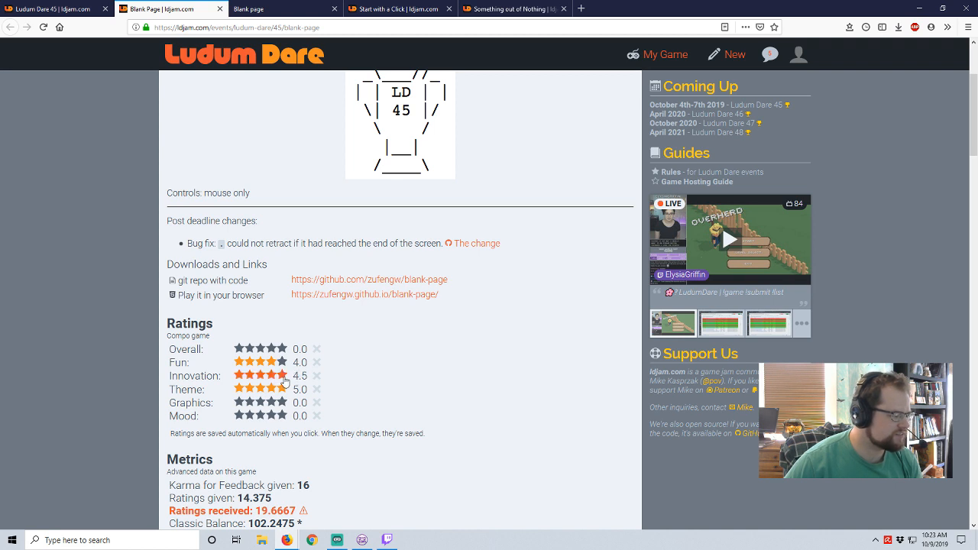
click(284, 376)
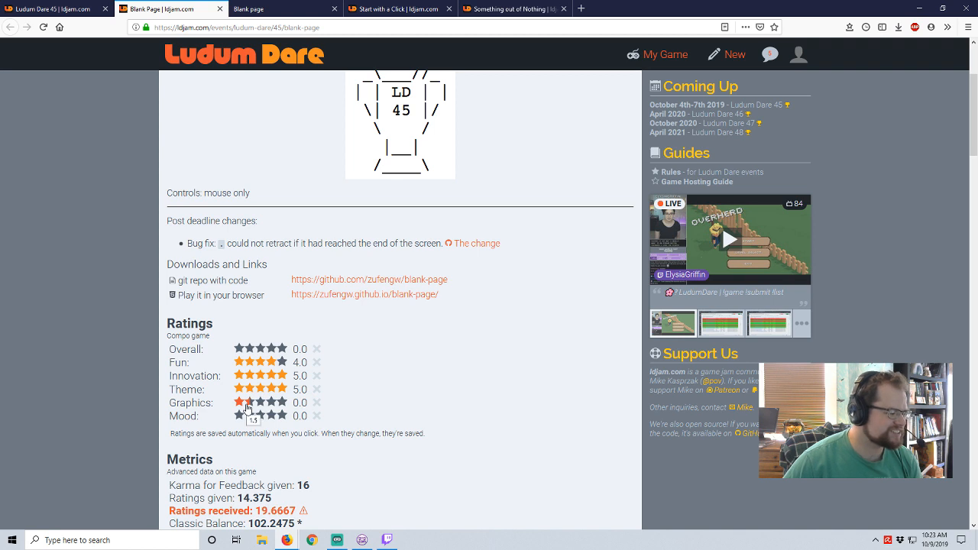
click(245, 404)
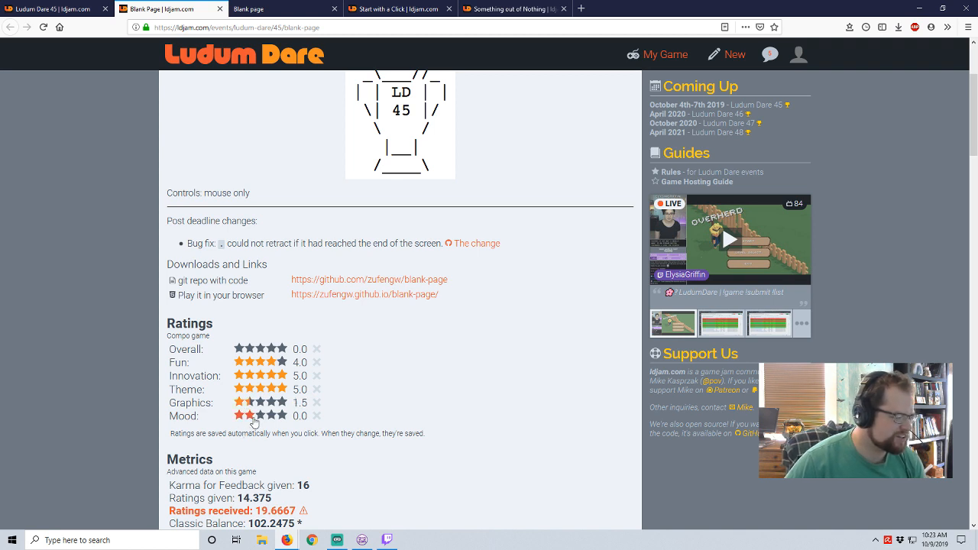